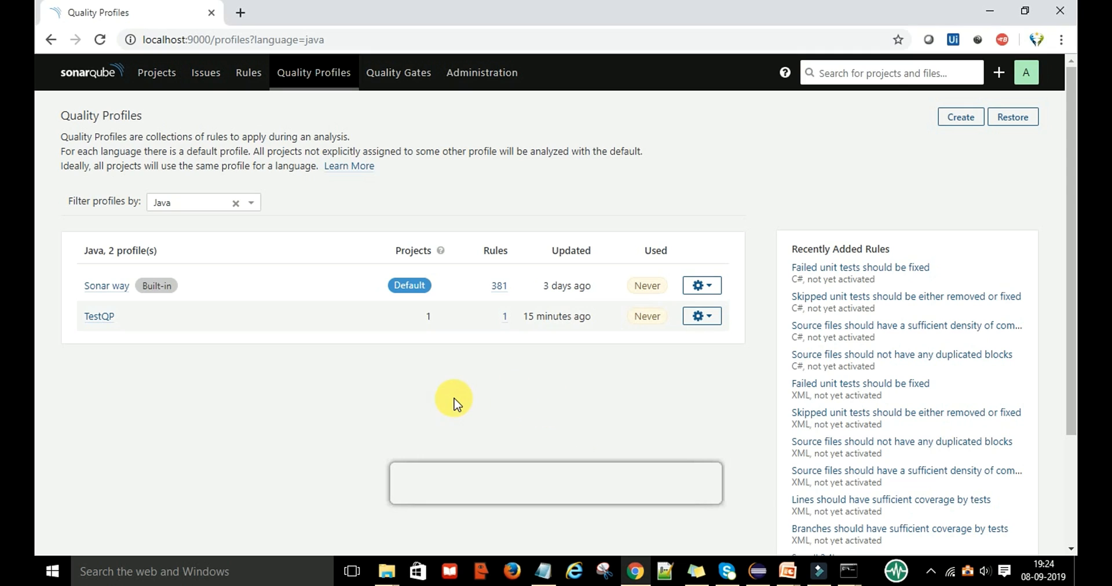
mouse_move(452, 403)
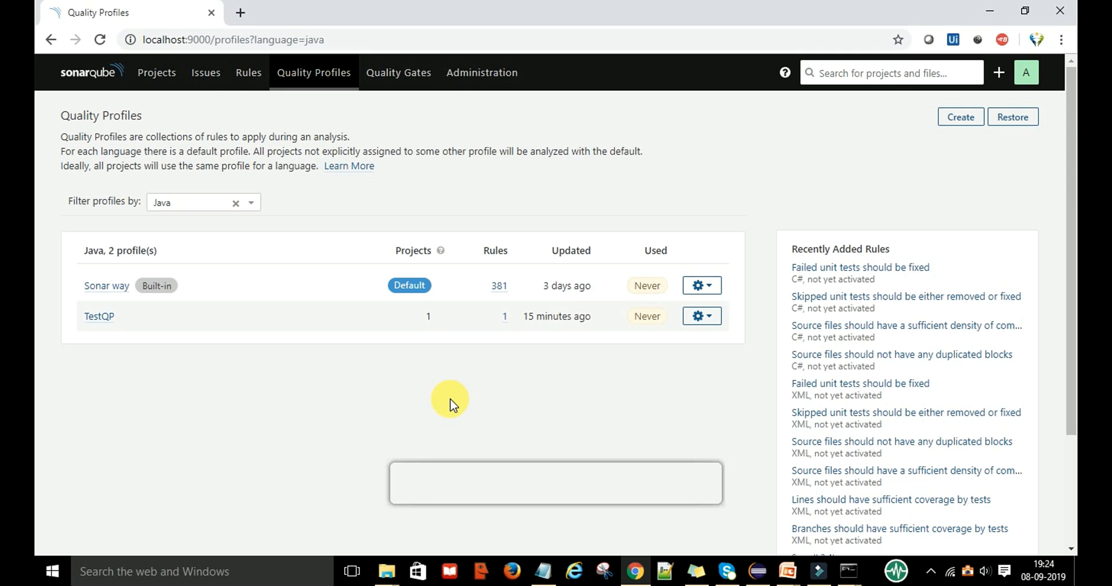
mouse_move(443, 337)
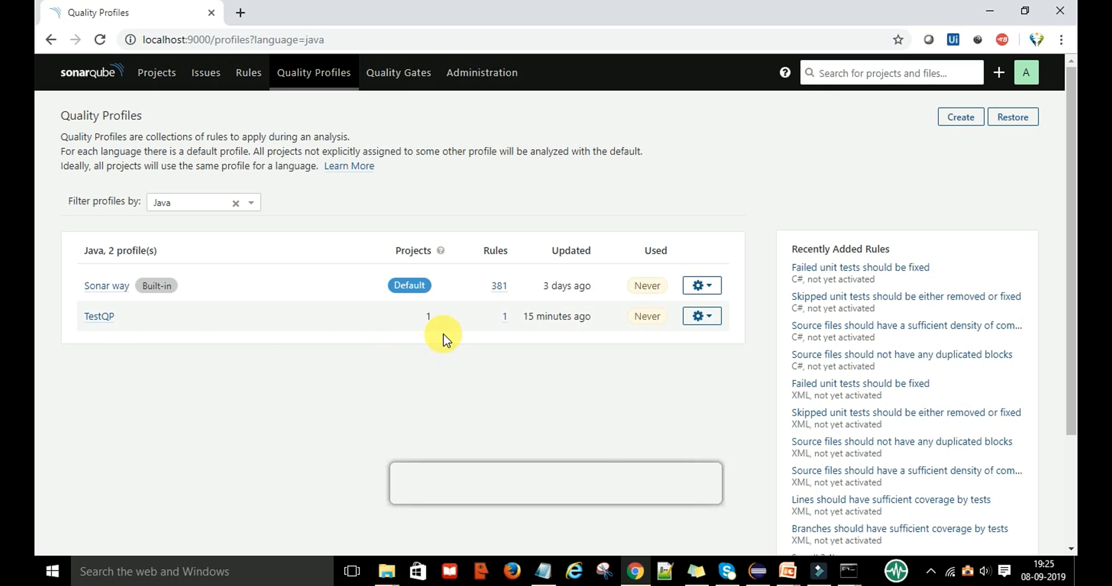
mouse_move(504, 315)
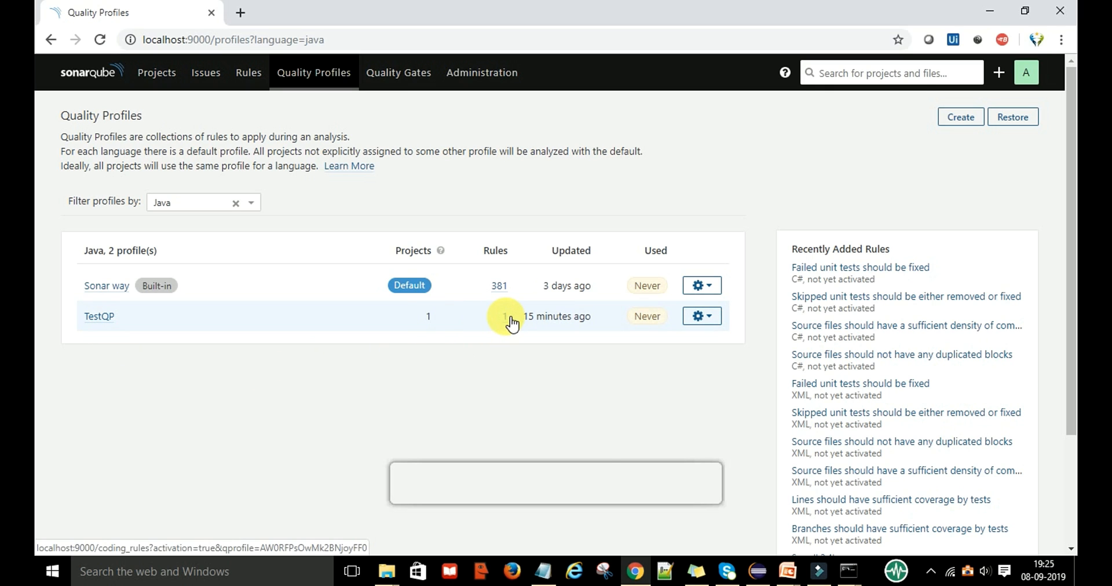
Show TestQP's rules and highlight the .equals() Atomic rule's noncompliant code example
left_click(504, 316)
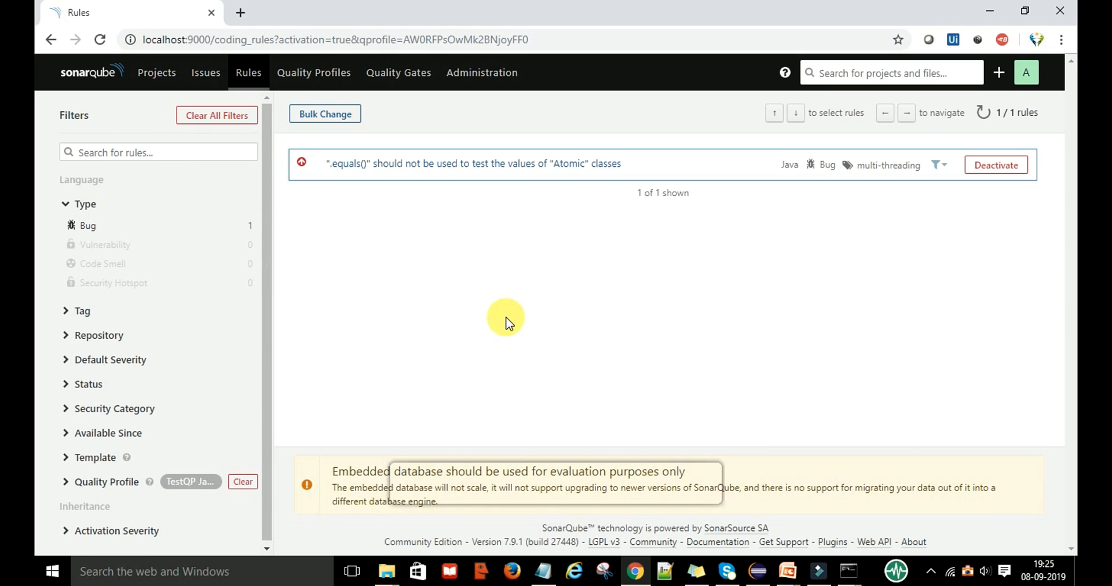
mouse_move(374, 171)
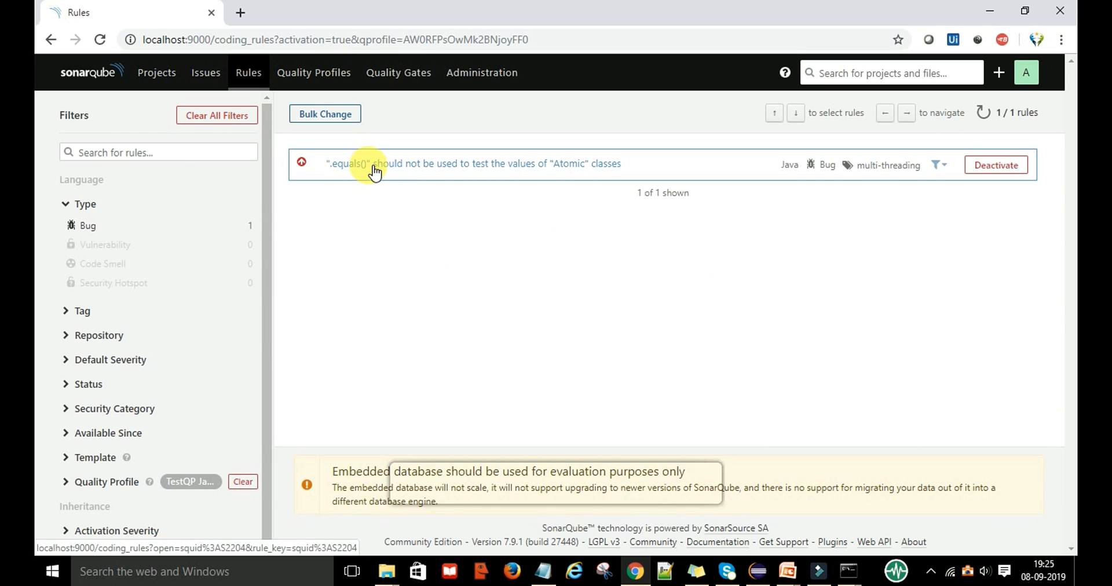
mouse_move(344, 173)
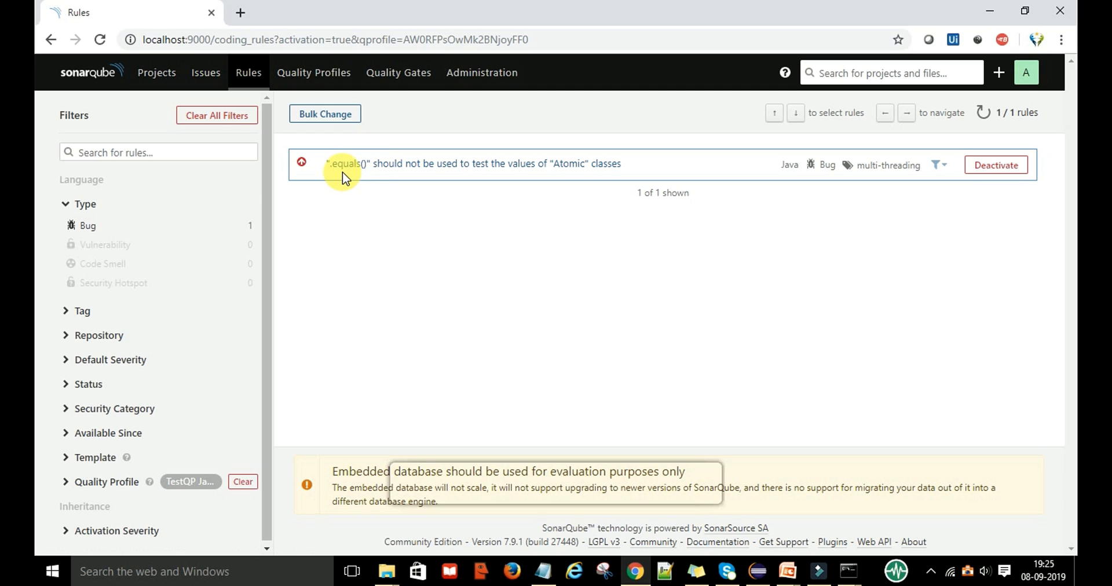
mouse_move(486, 175)
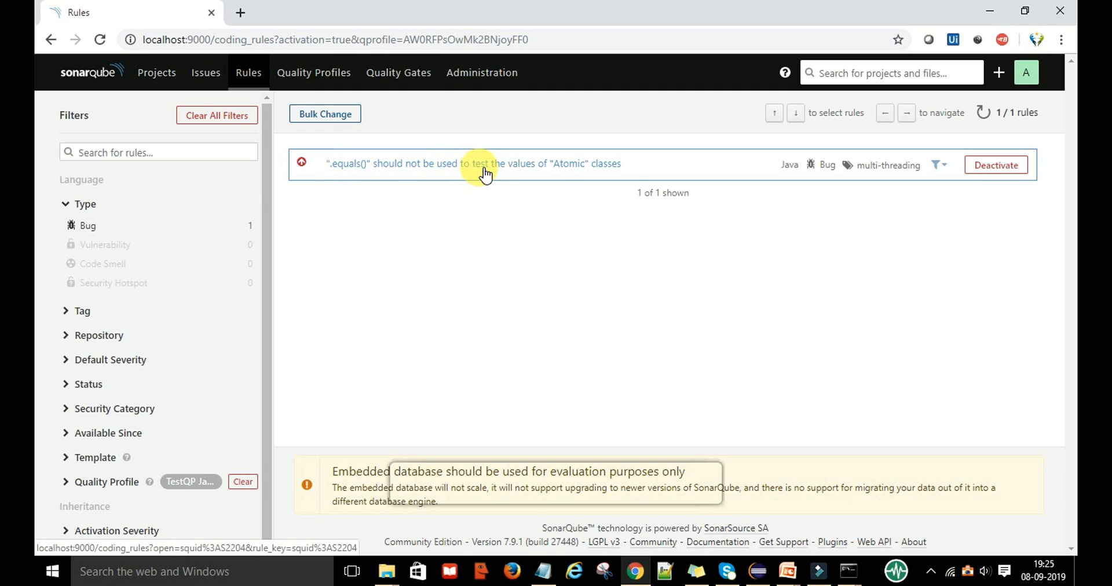
mouse_move(530, 172)
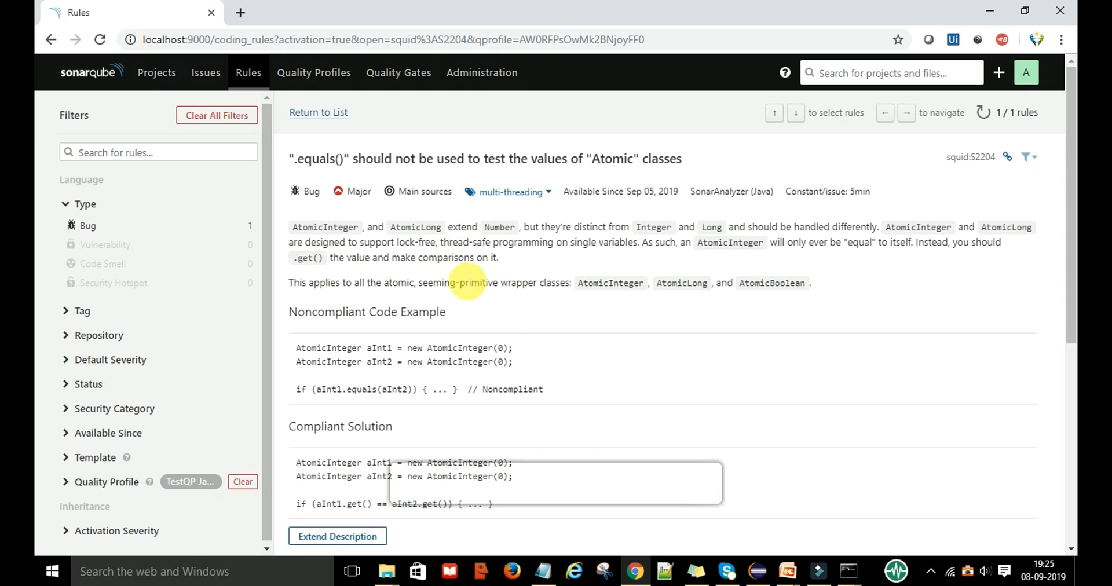
mouse_move(552, 283)
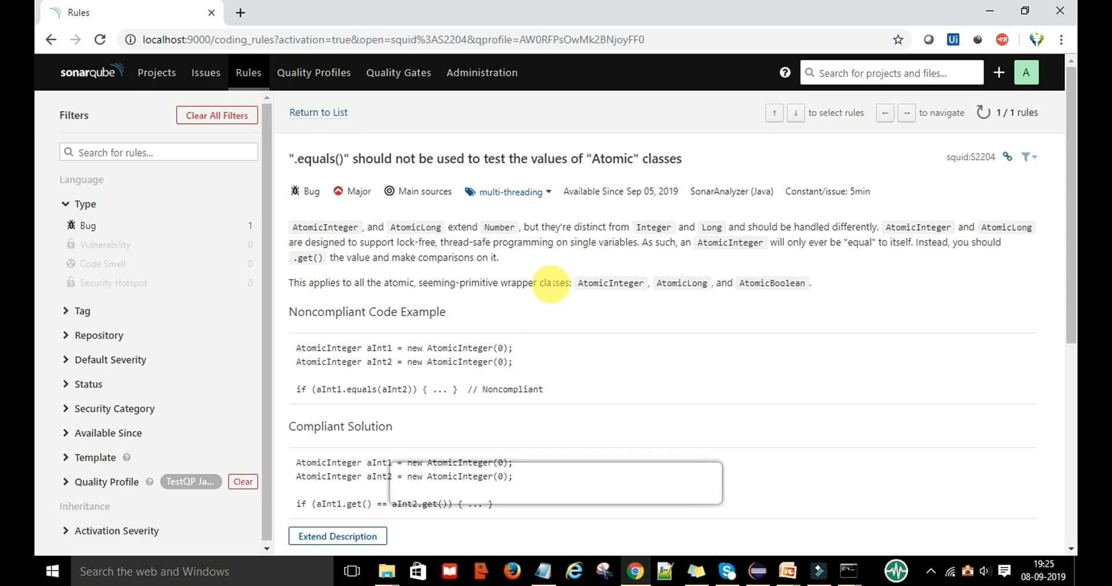
scroll("down", 3)
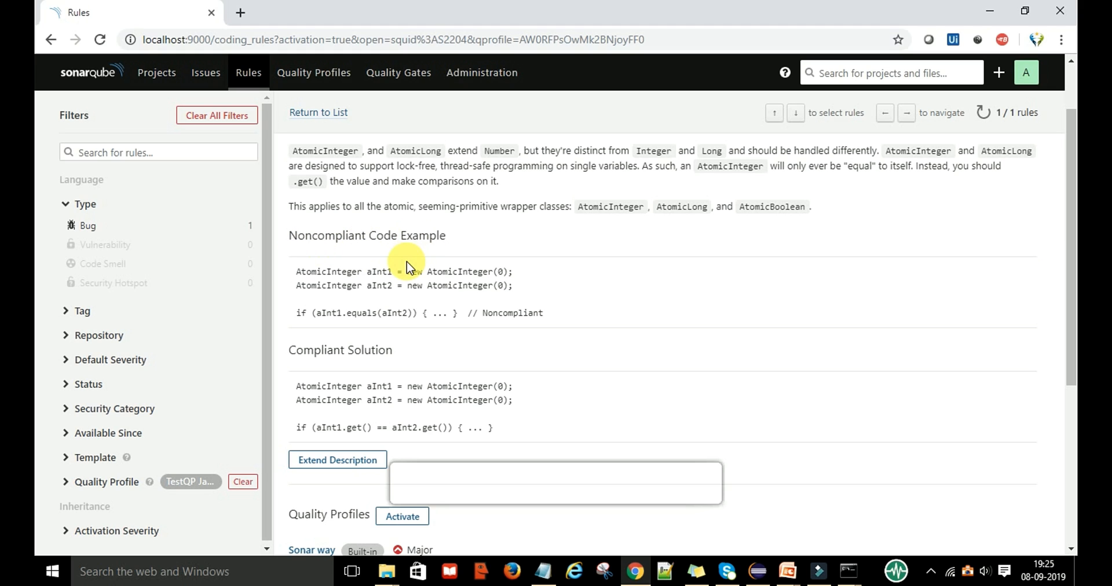
mouse_move(297, 280)
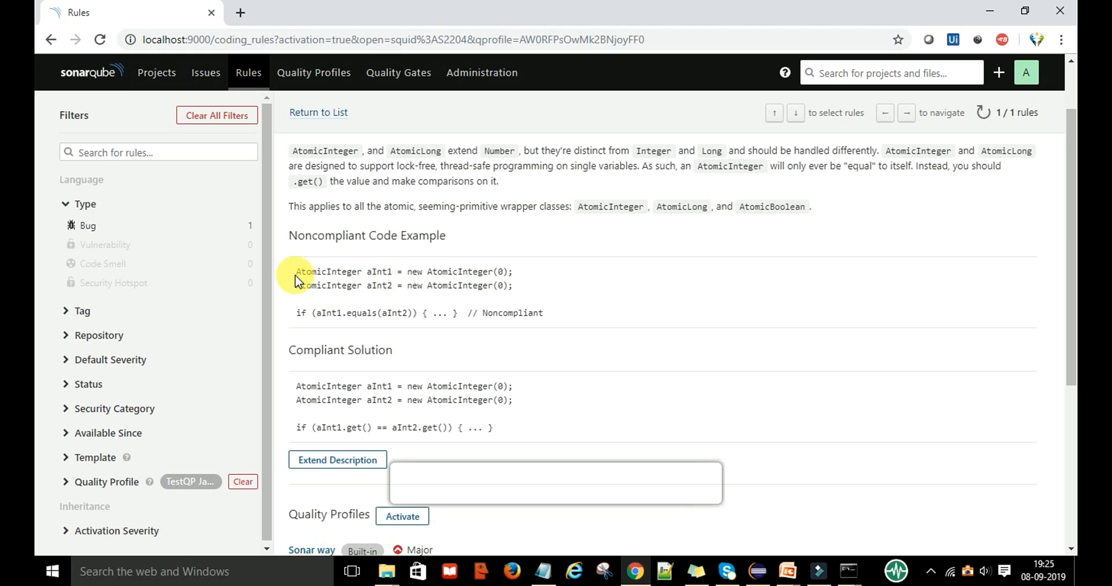
left_click_drag(296, 271, 543, 313)
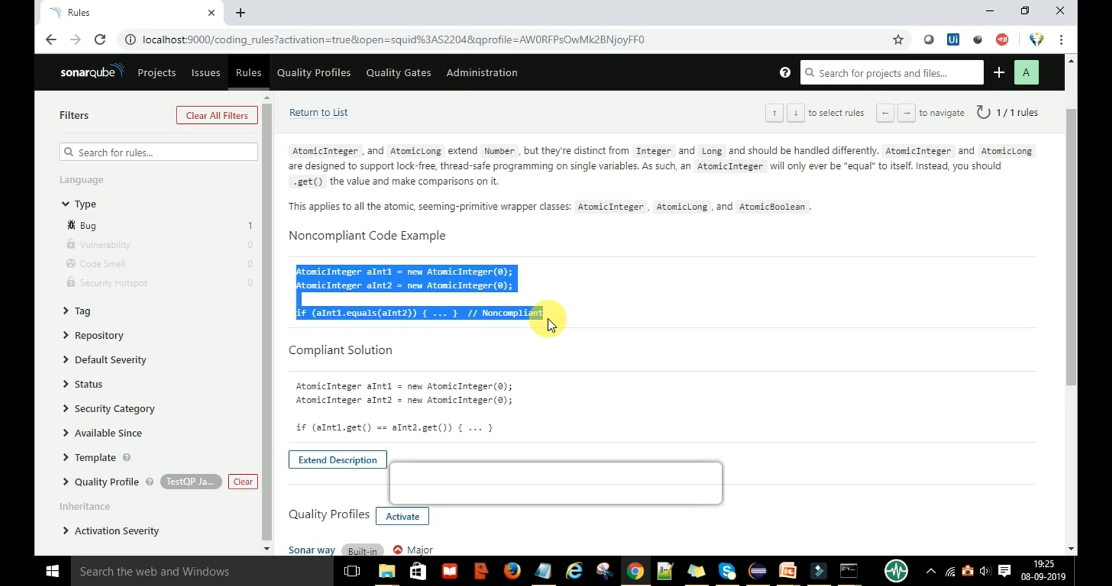
mouse_move(542, 284)
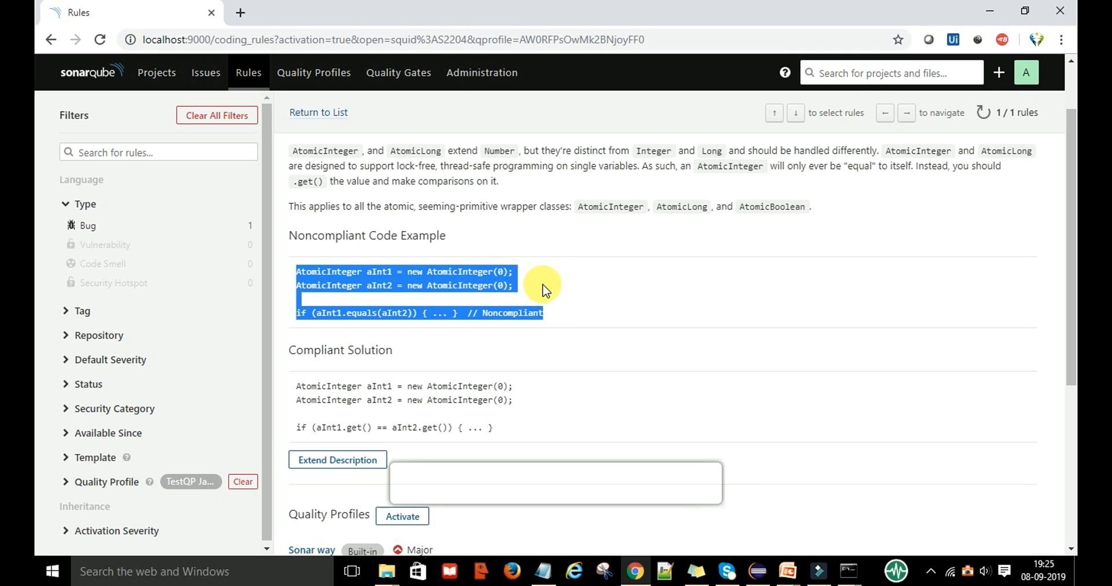
mouse_move(532, 283)
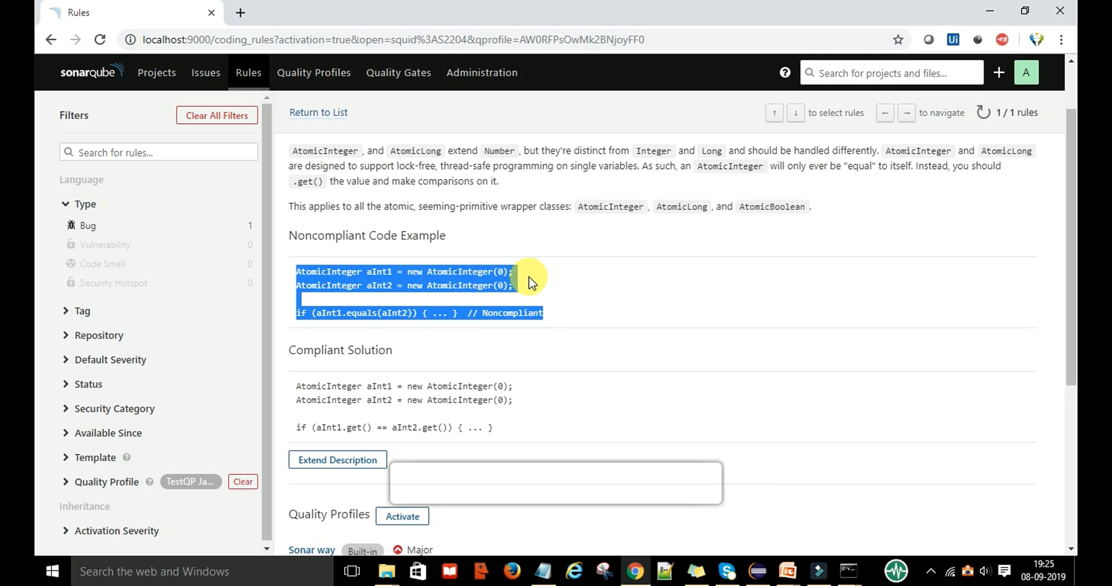
mouse_move(263, 233)
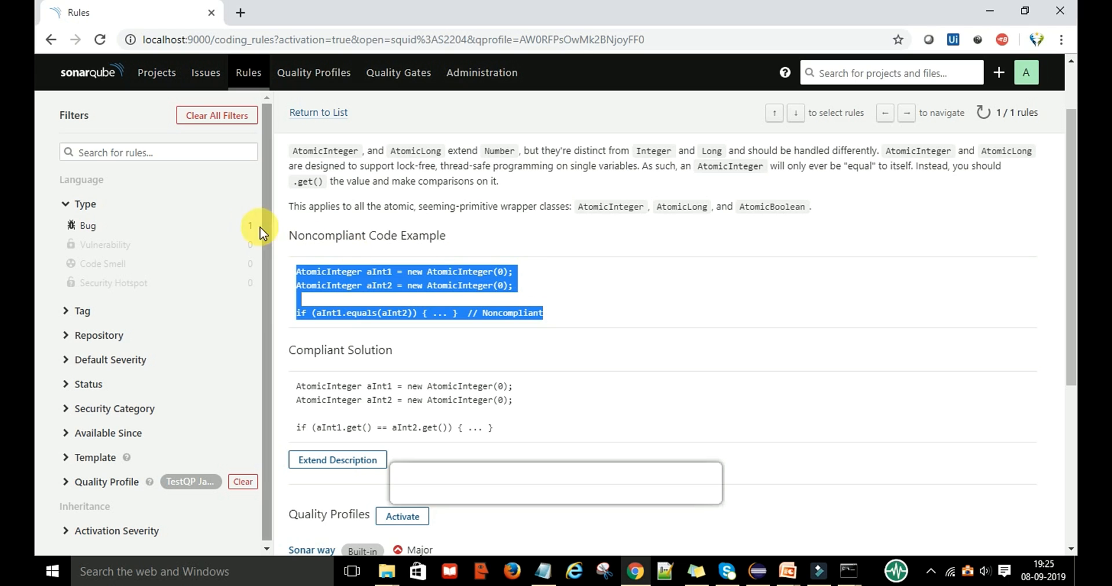
Narrow the rule list to Bug type, then return to the Projects overview with TestSonar
left_click(87, 226)
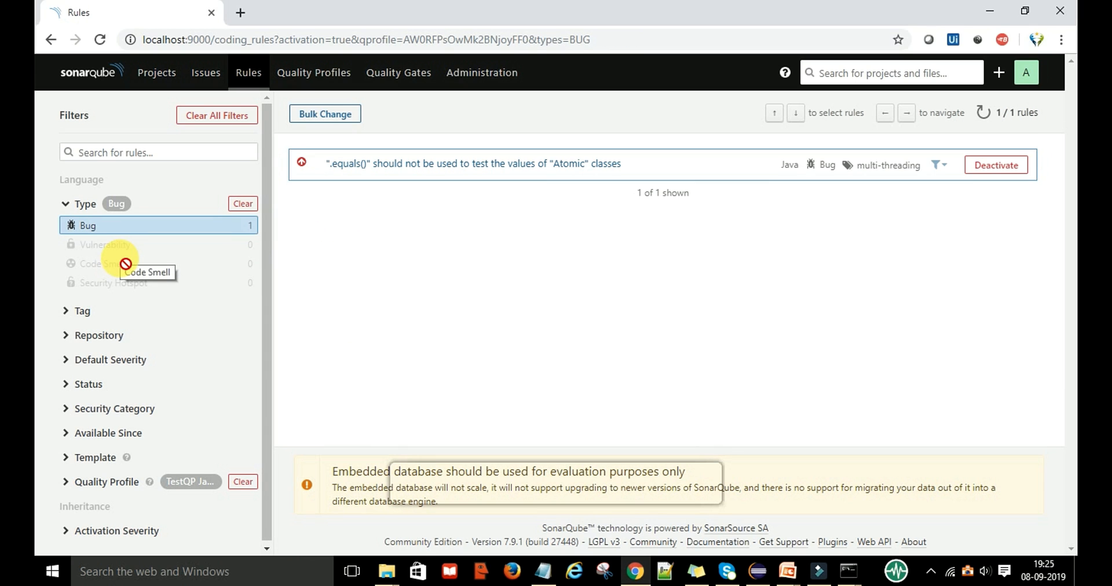
mouse_move(228, 234)
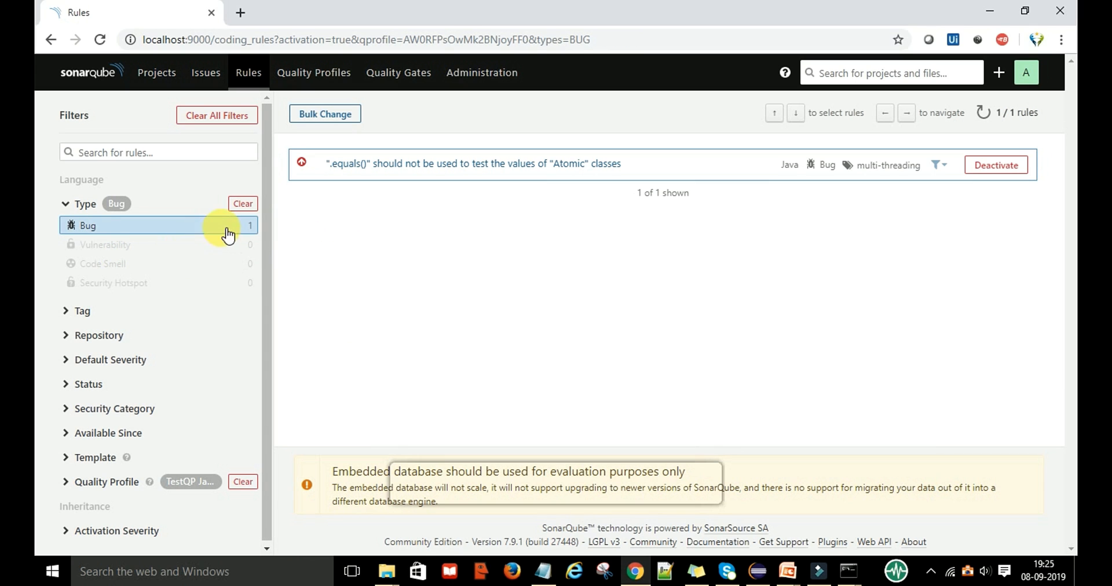
mouse_move(386, 252)
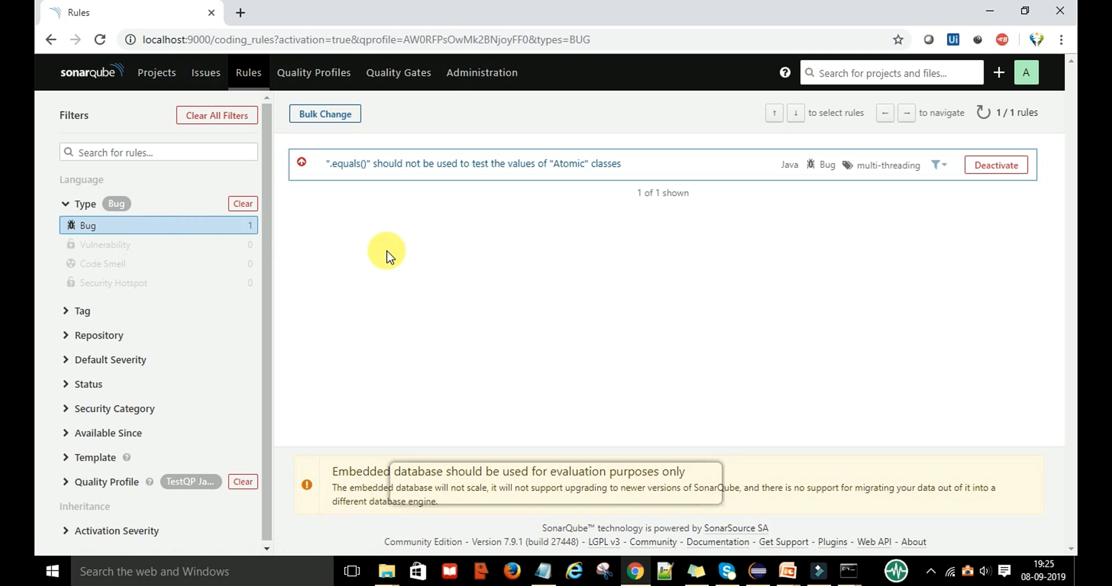
mouse_move(405, 255)
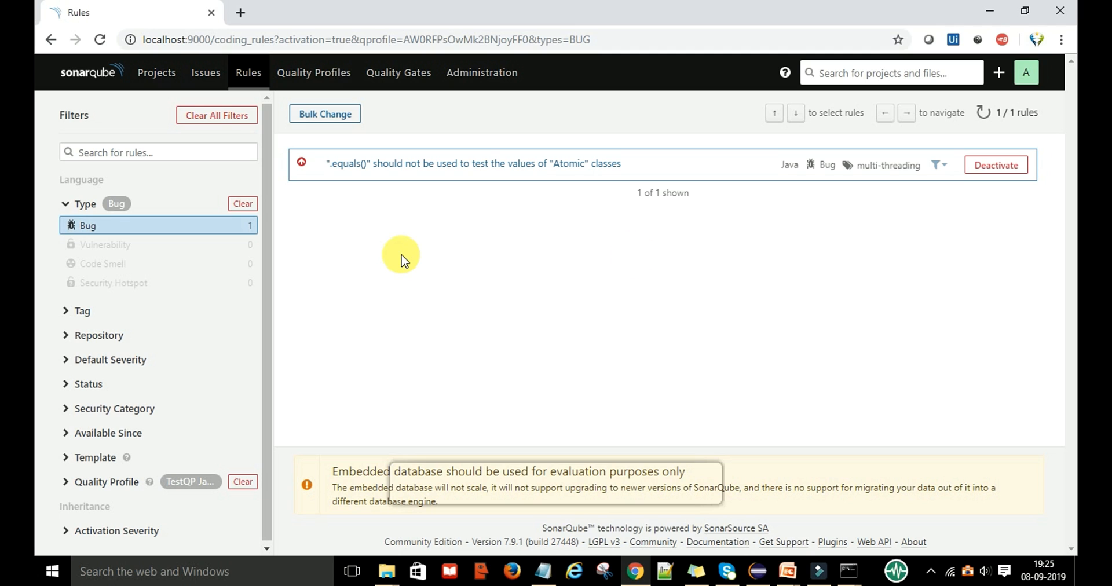
mouse_move(155, 72)
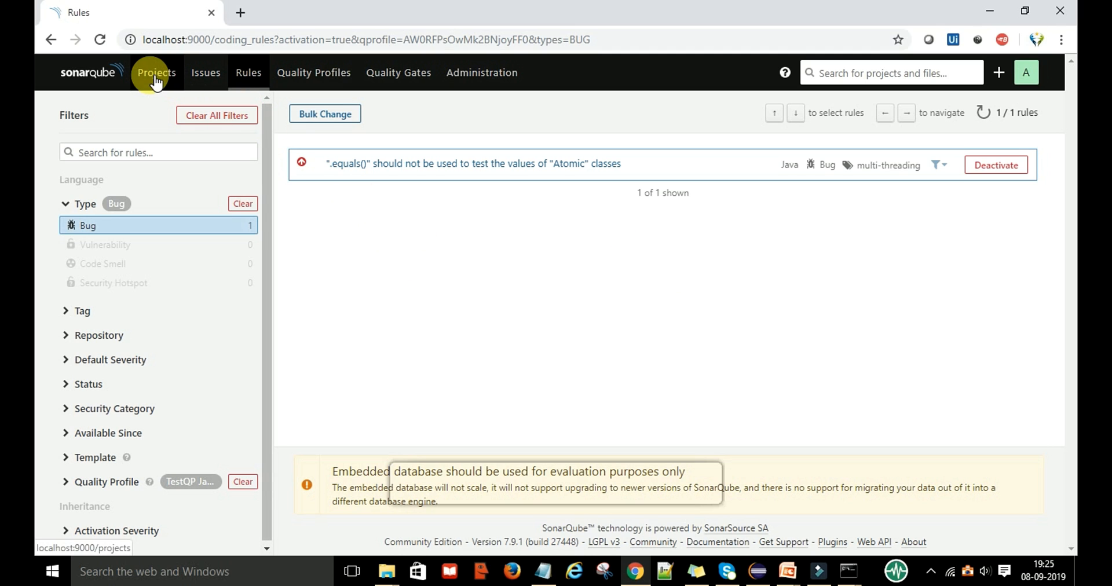
left_click(155, 72)
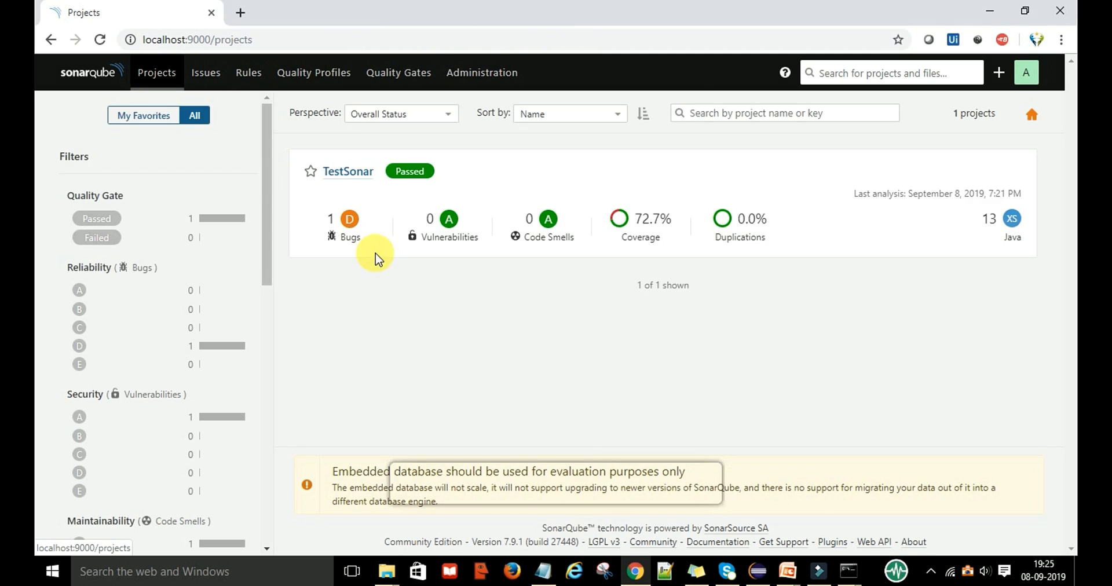
mouse_move(348, 245)
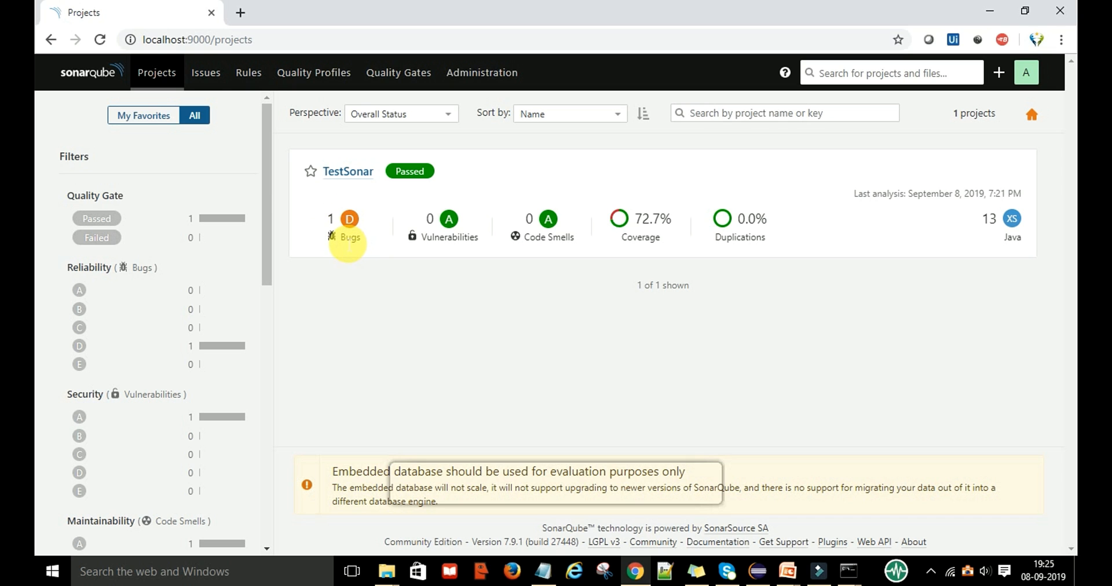
Browse the full coding Rules list, then go back to the Projects overview
left_click(247, 72)
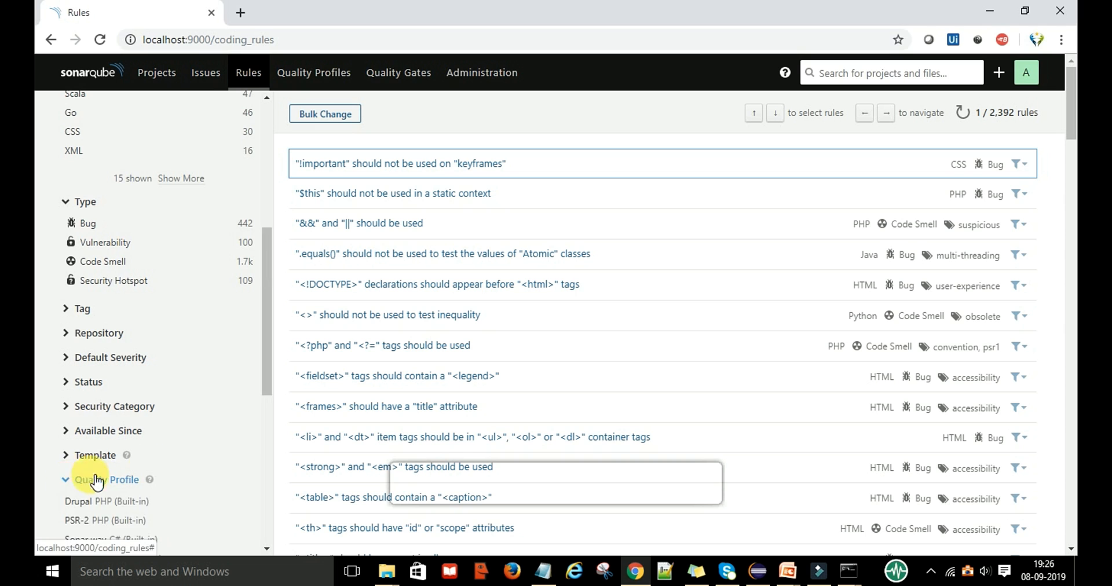
scroll("down", 3)
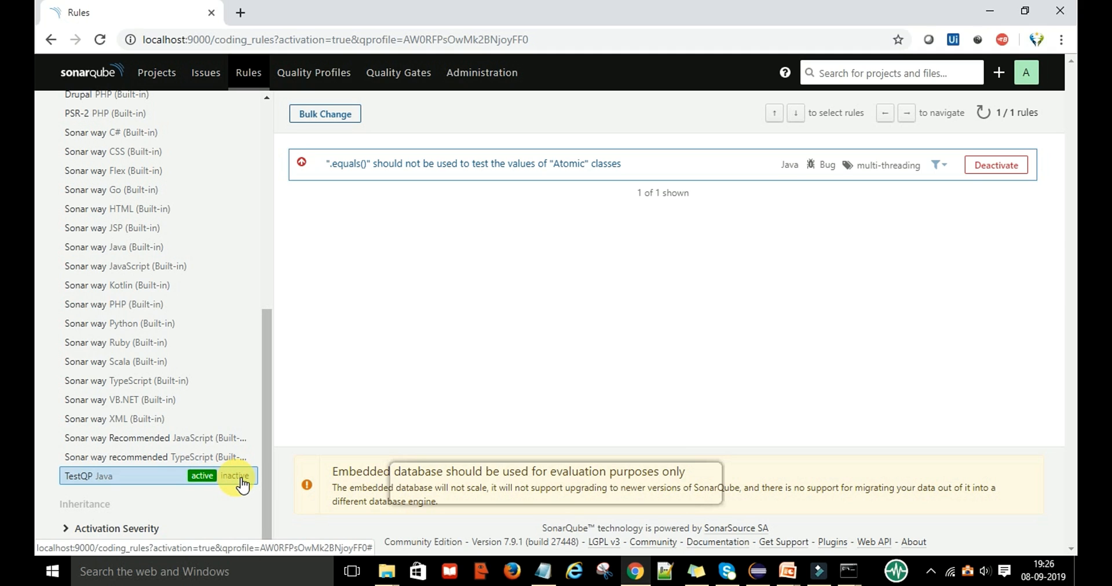
mouse_move(202, 475)
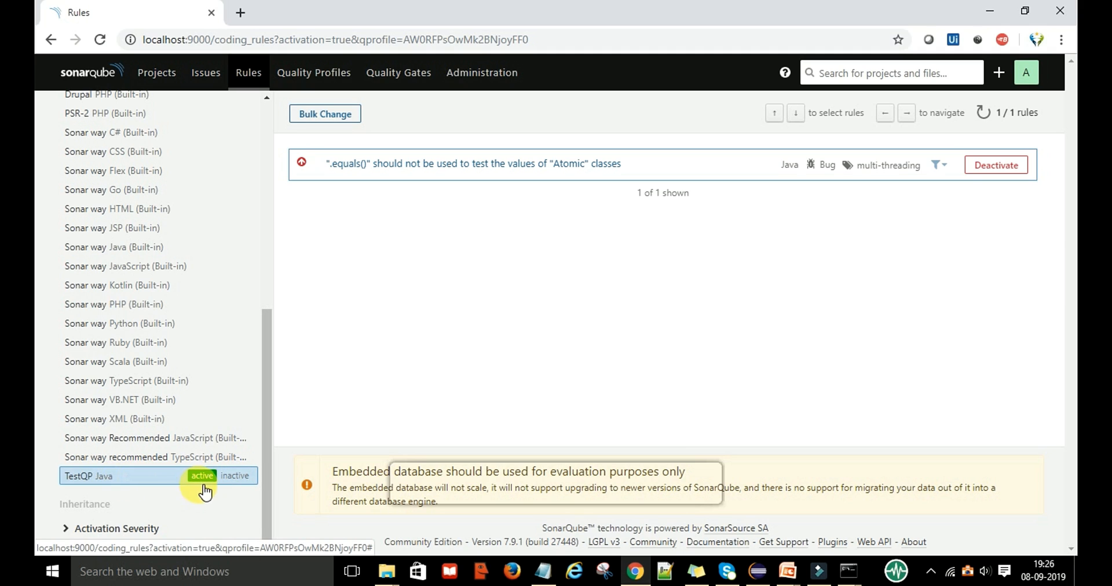
mouse_move(340, 346)
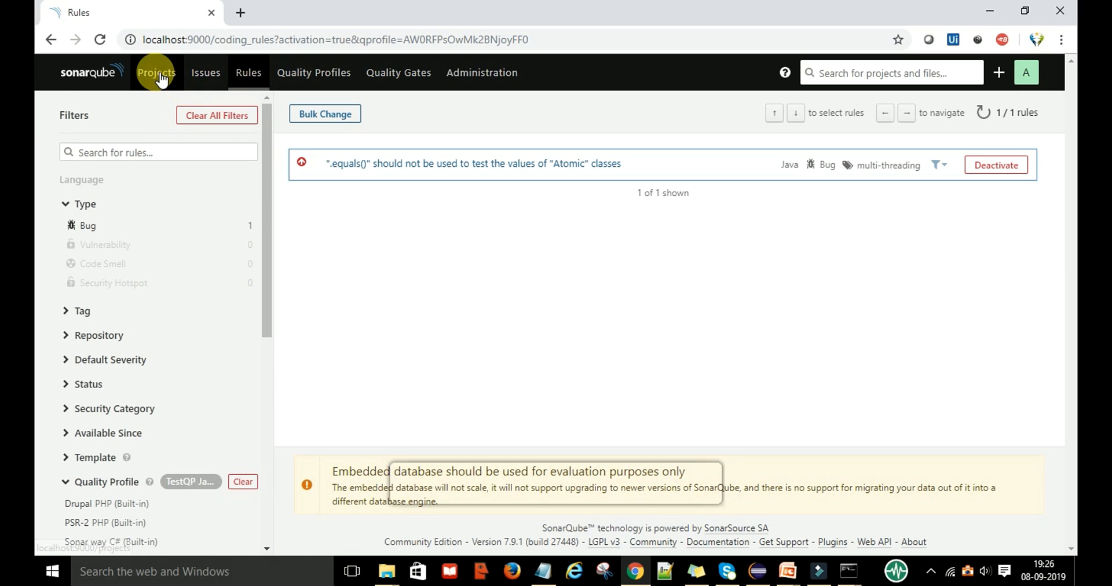
left_click(156, 72)
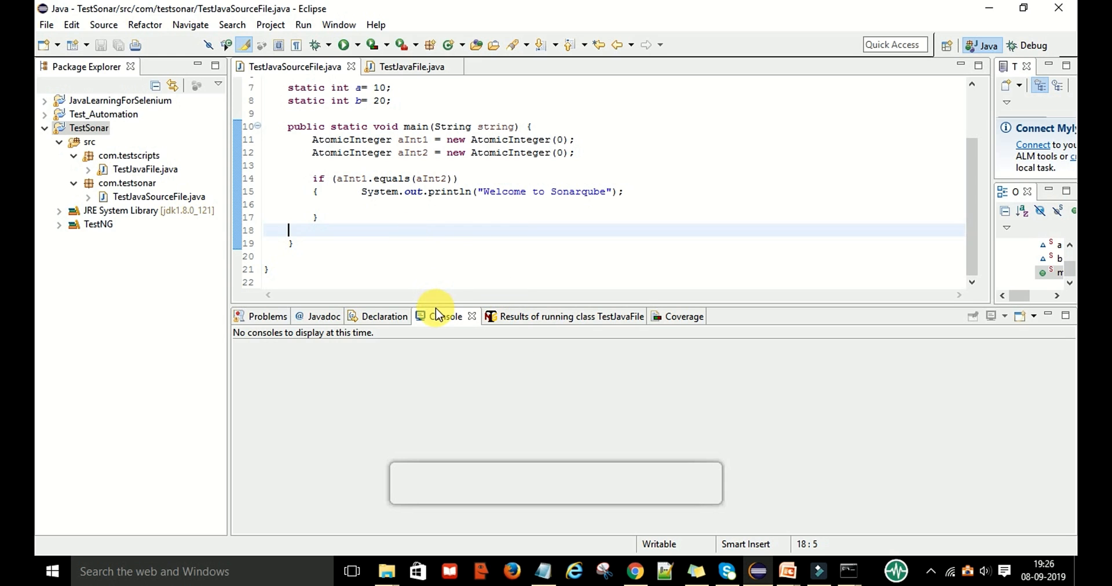
scroll("up", 3)
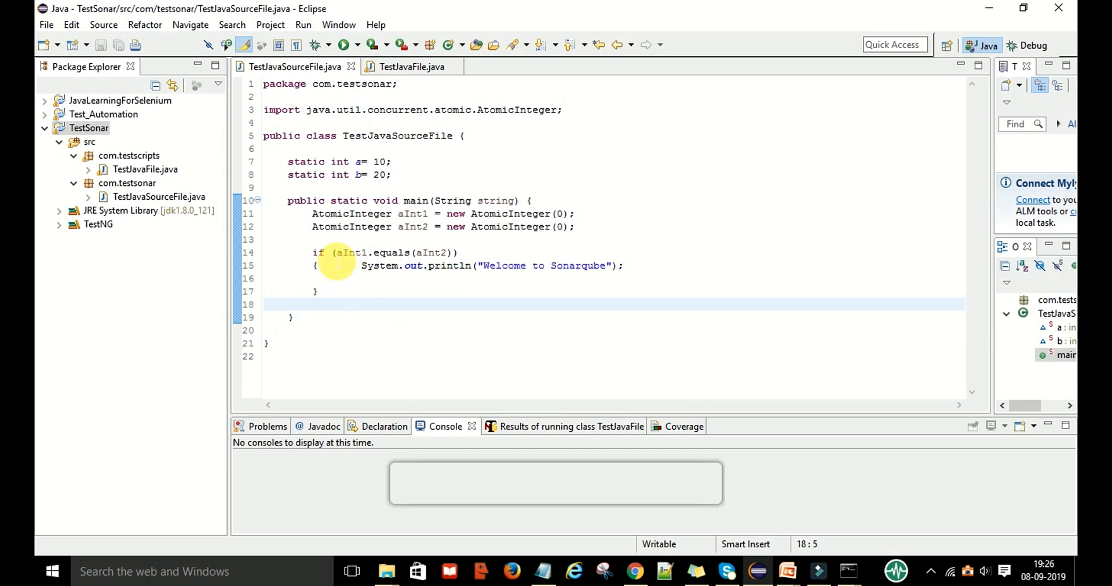
left_click_drag(310, 214, 317, 291)
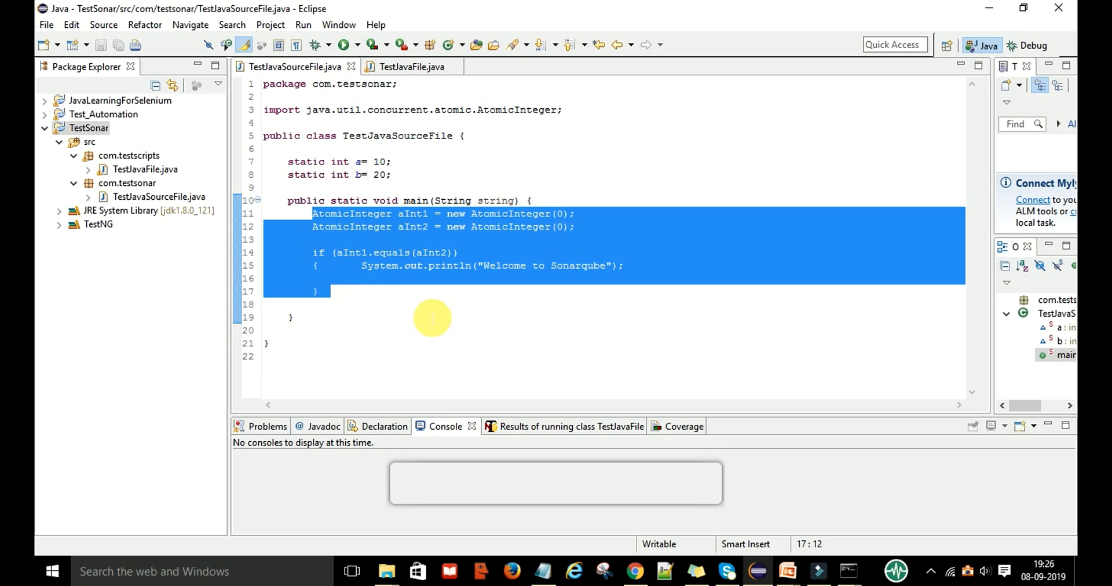
double_click(392, 253)
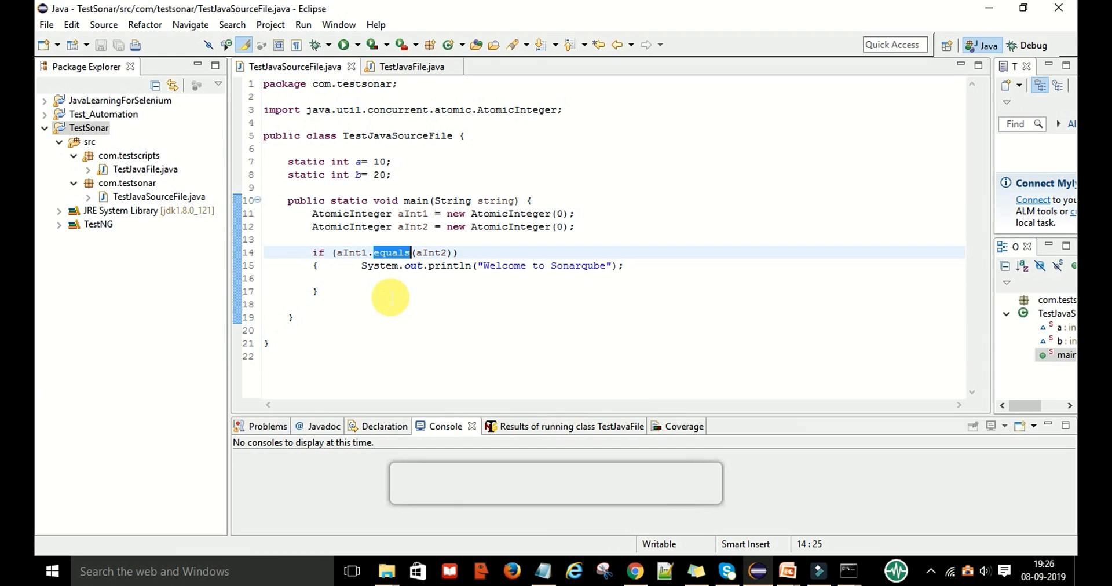
left_click(330, 292)
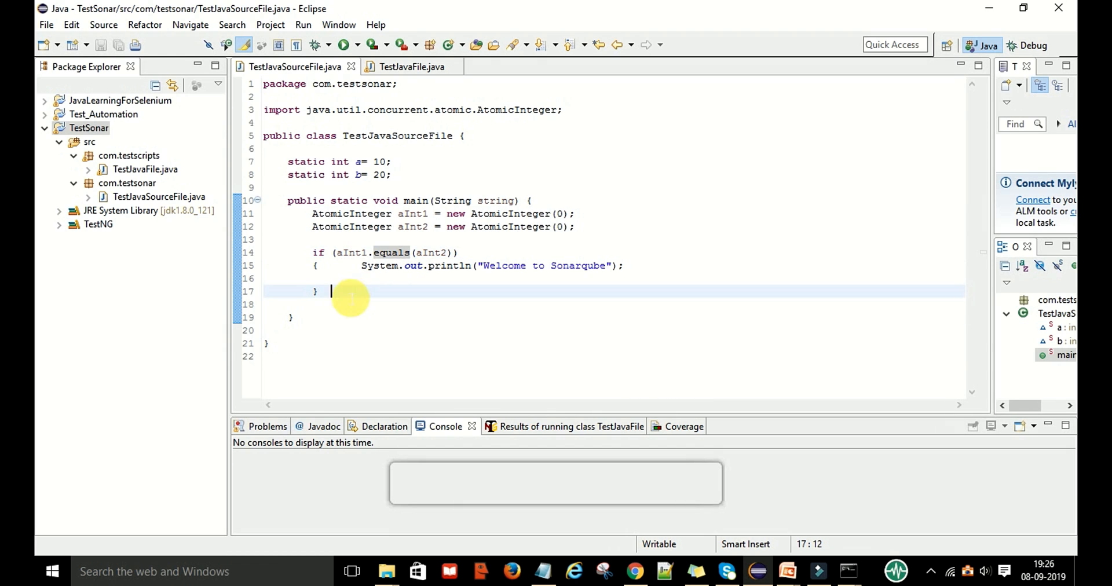
left_click_drag(331, 292, 310, 213)
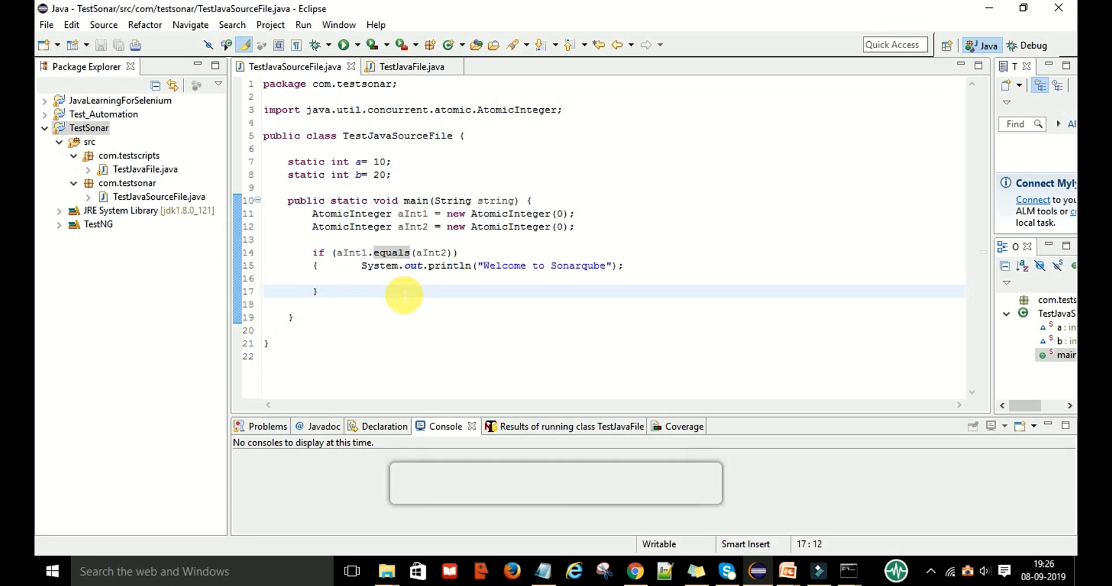
left_click(330, 290)
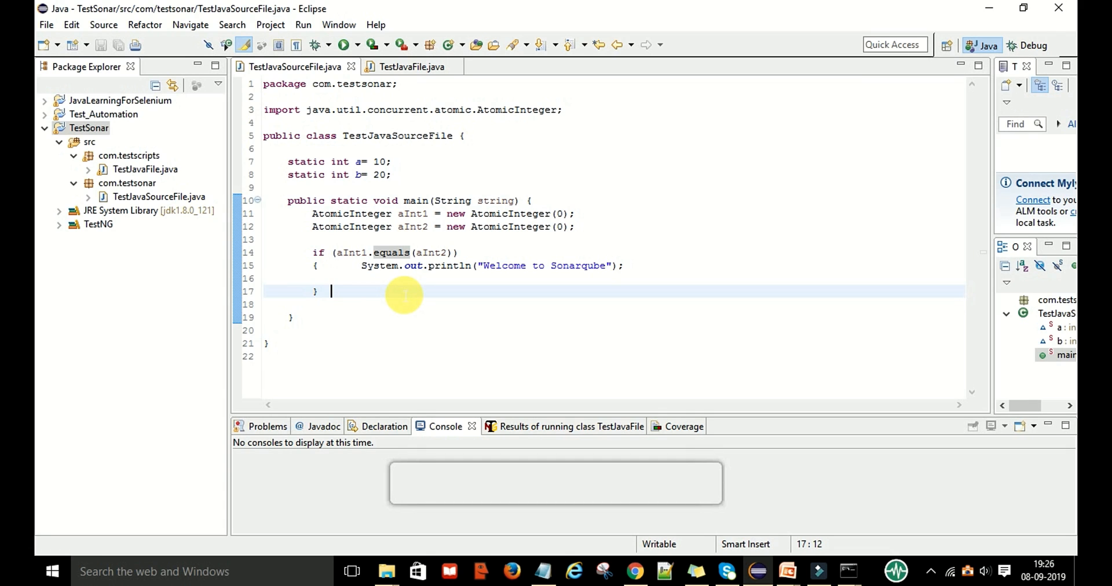
mouse_move(376, 200)
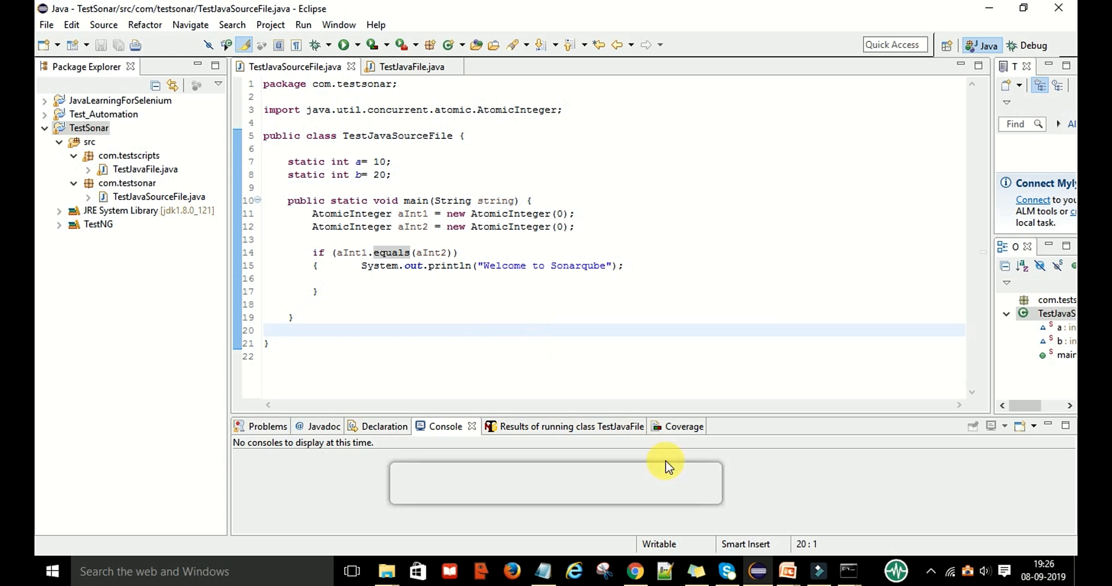
Run sonar-scanner in C:\Workspace\TestSonar to EXECUTION SUCCESS, then return to SonarQube projects
left_click(848, 571)
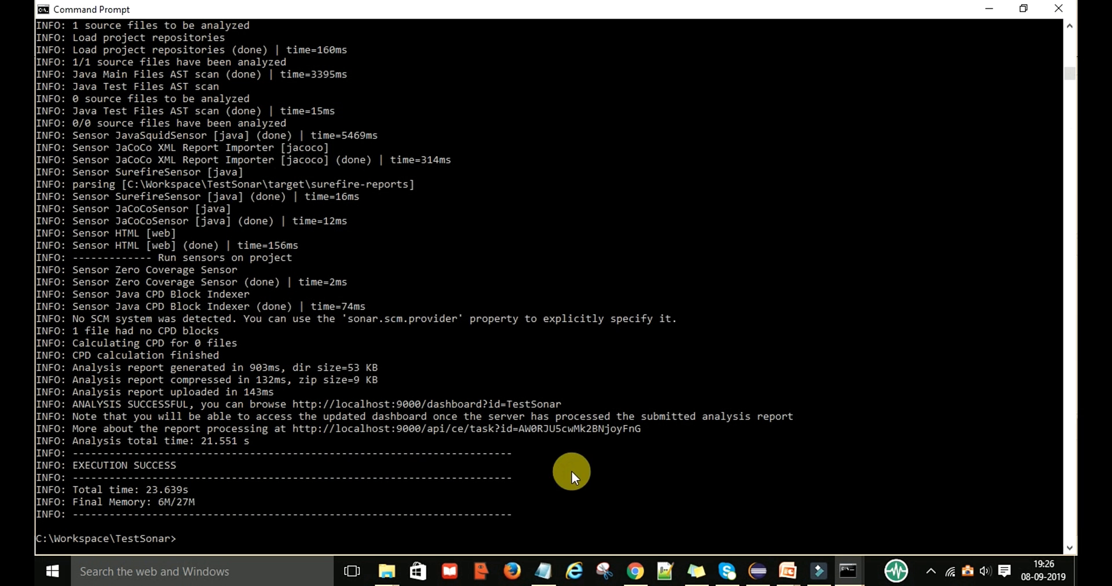
type("sonar-scanner")
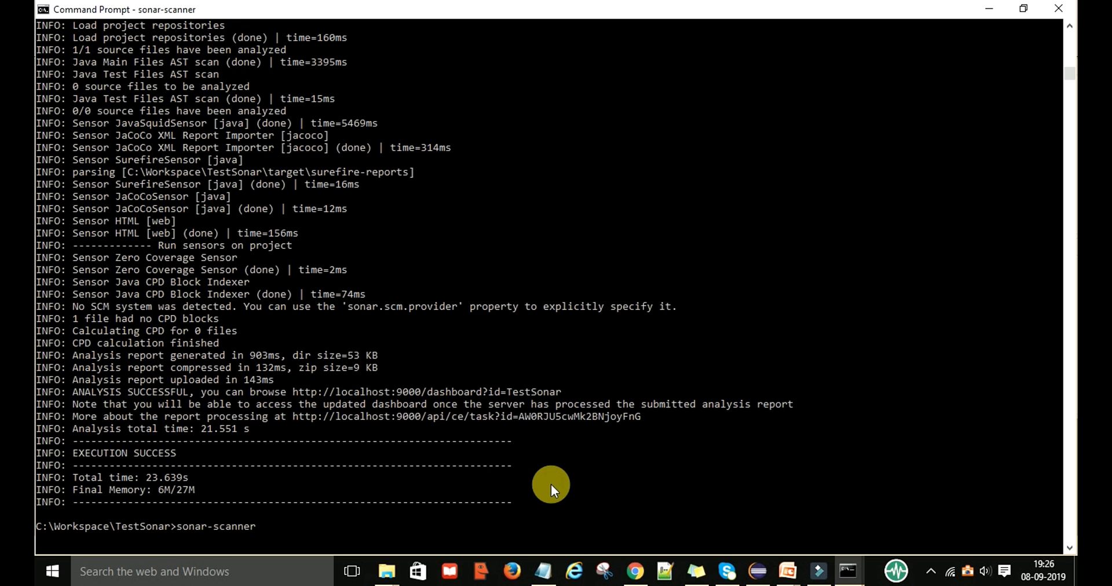
key("Return")
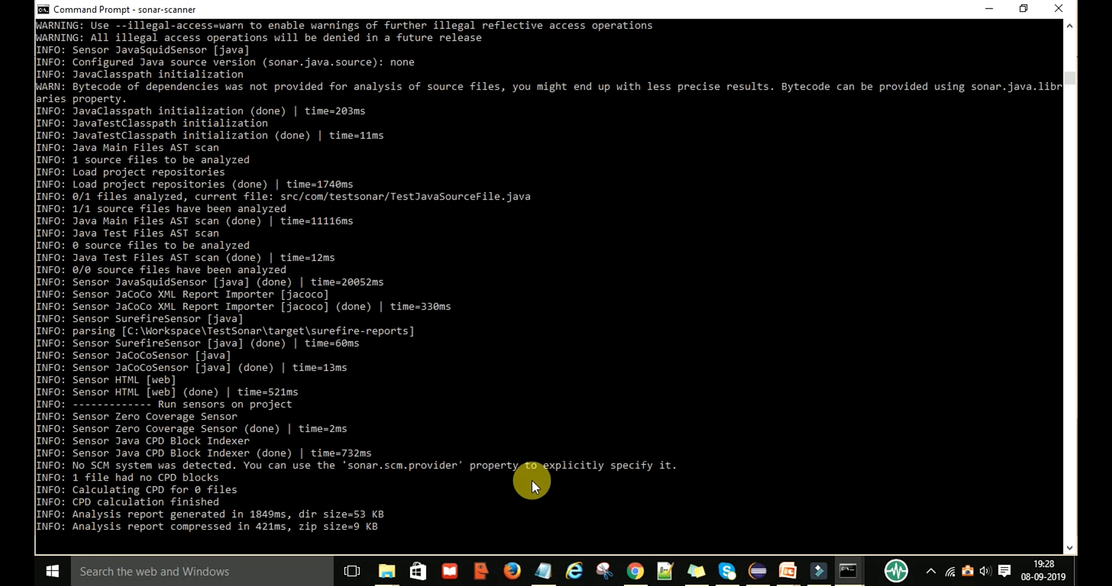
scroll("down", 3)
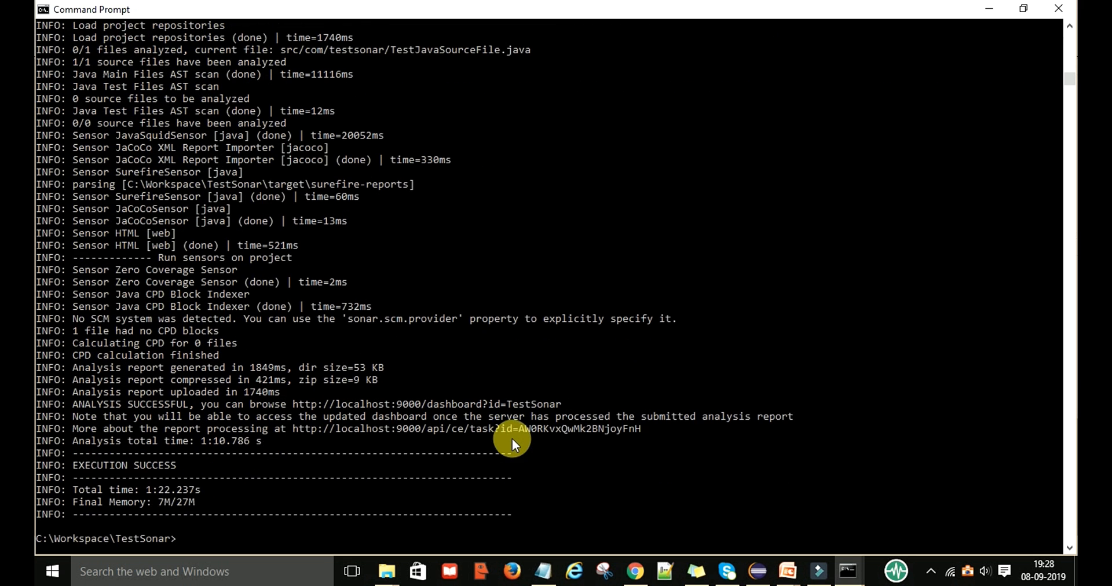
mouse_move(164, 477)
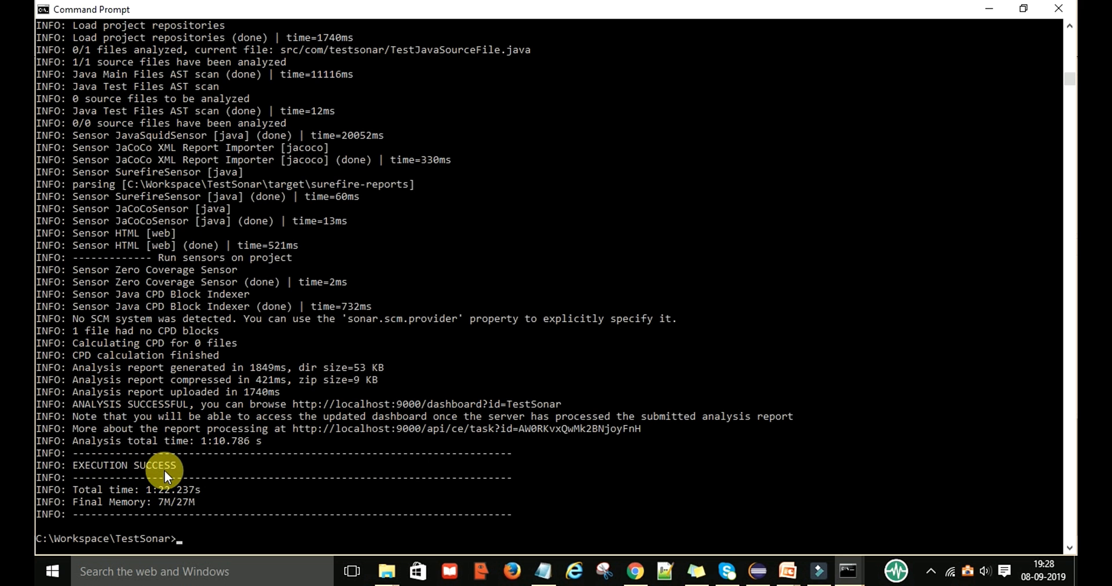
left_click(633, 571)
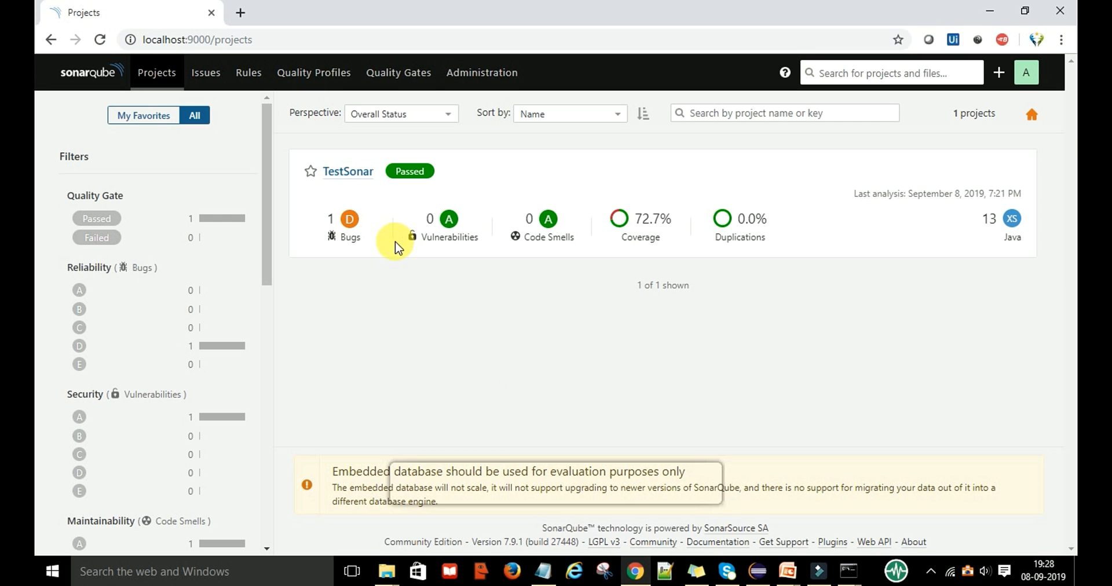
left_click(100, 40)
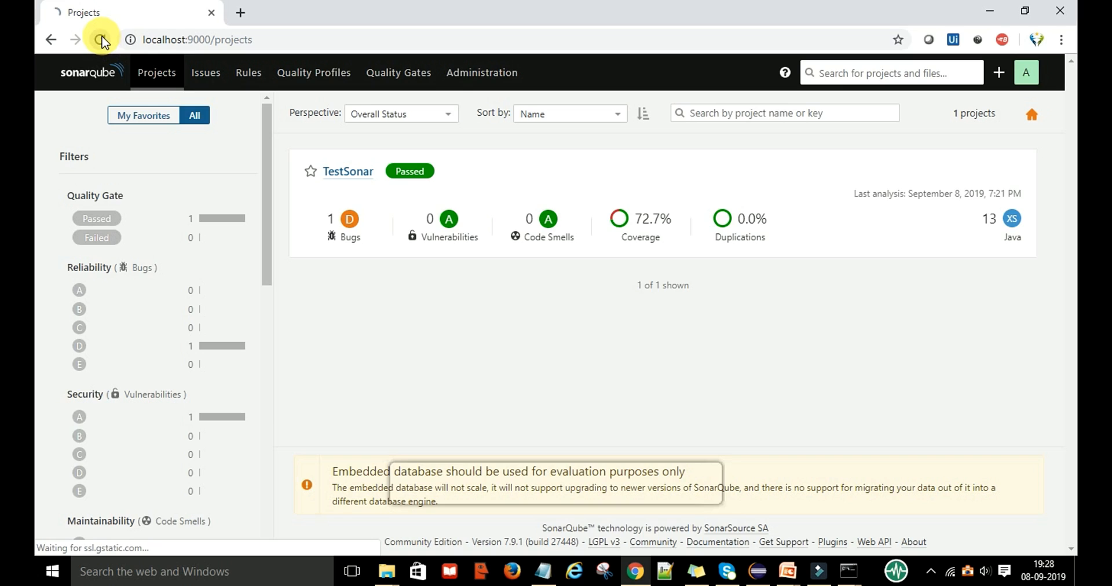
left_click(101, 40)
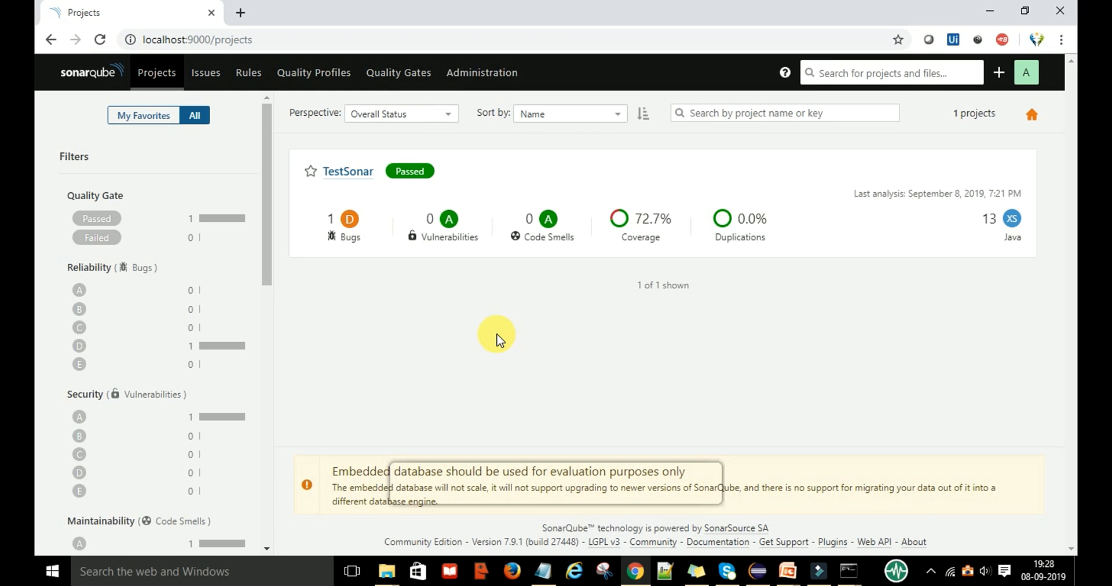
mouse_move(480, 315)
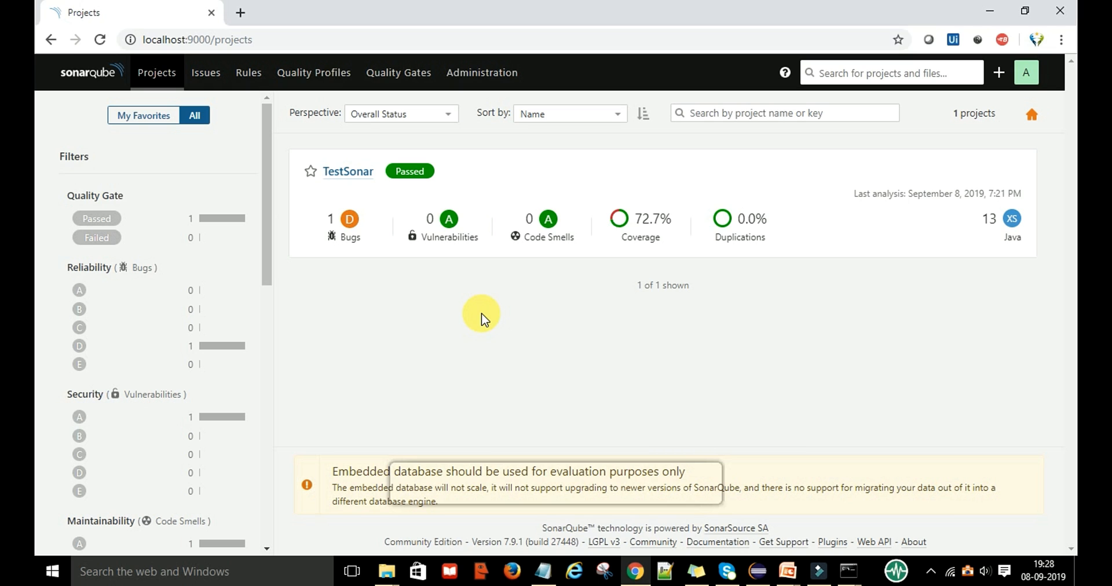
mouse_move(157, 100)
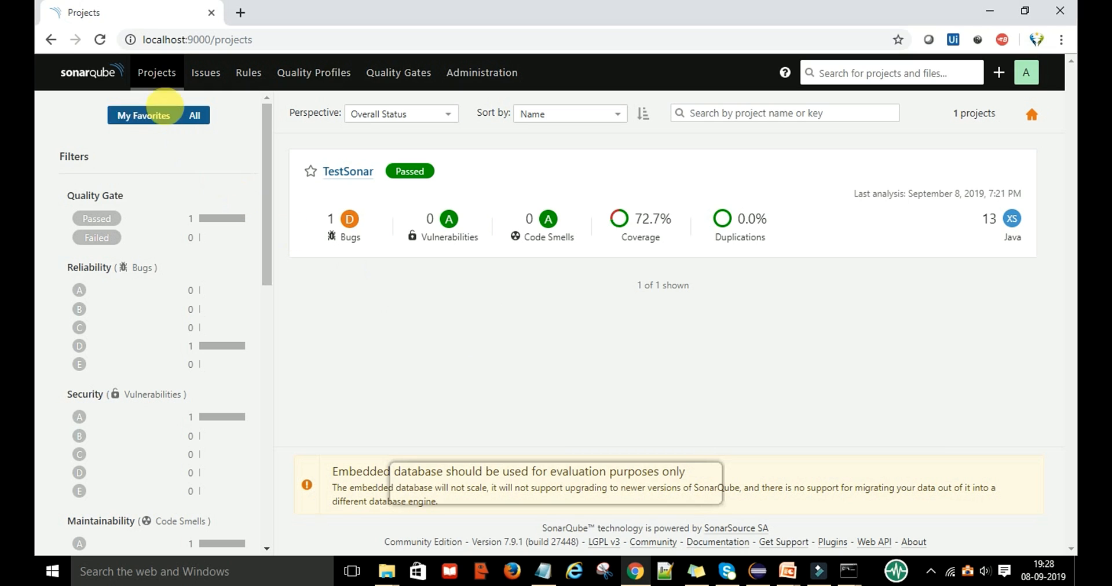
mouse_move(368, 249)
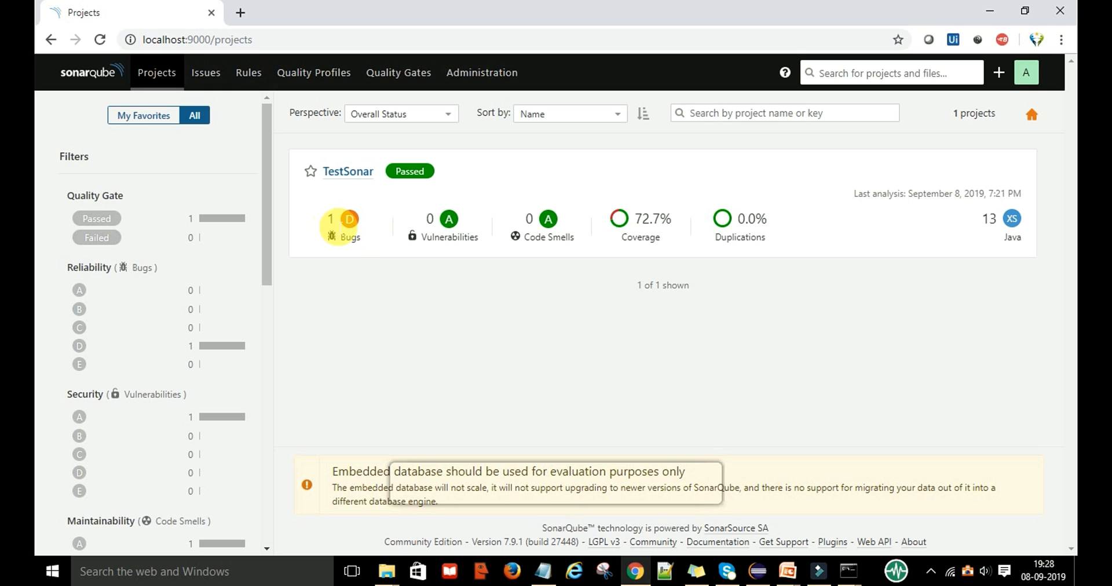
left_click(347, 170)
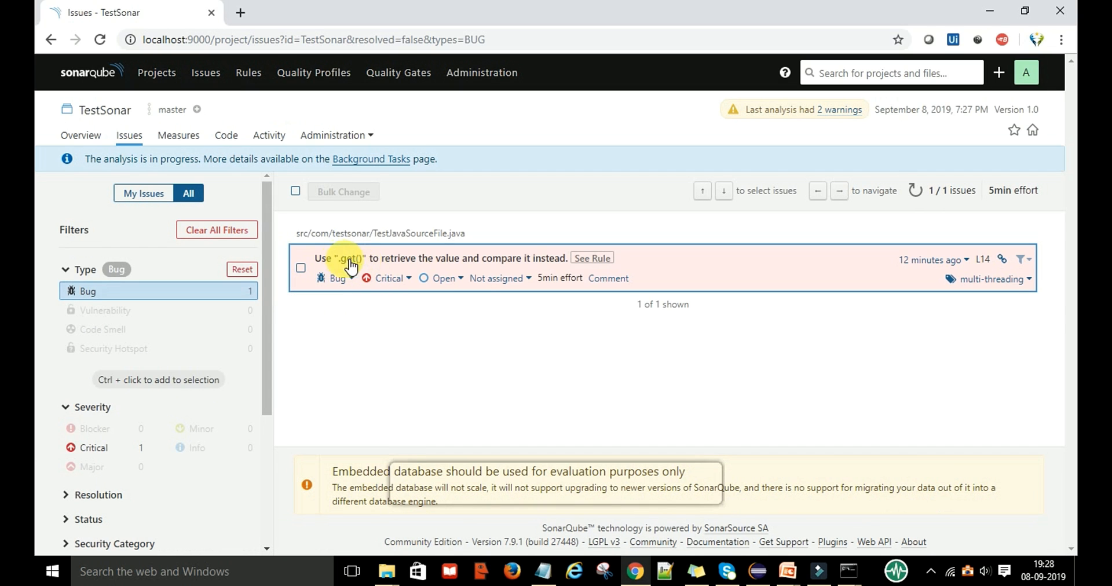
mouse_move(594, 258)
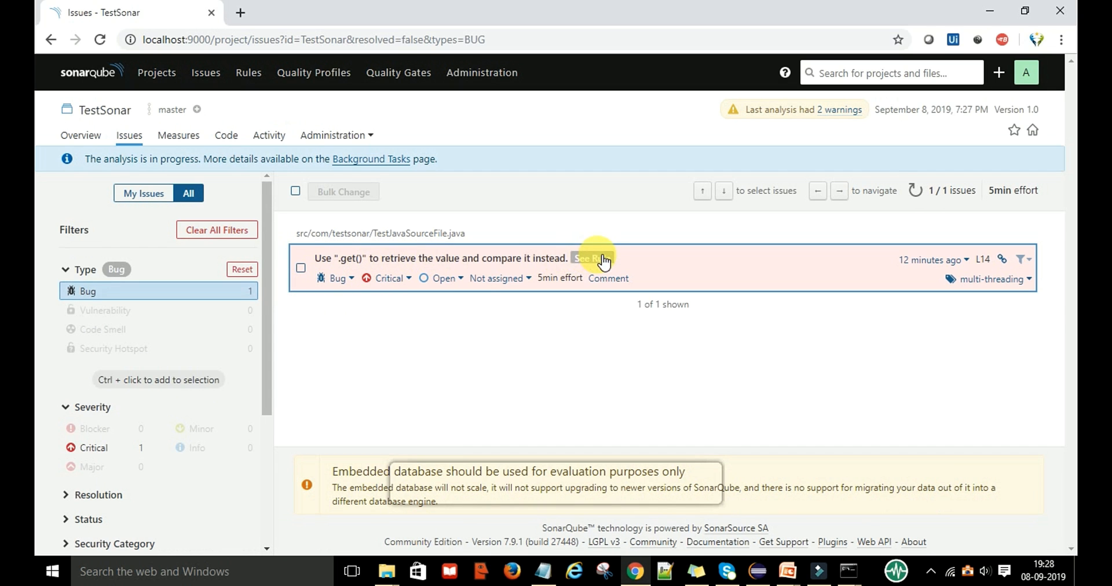
Read the rule behind the .get() comparison bug, including its compliant example, then dismiss it
left_click(591, 257)
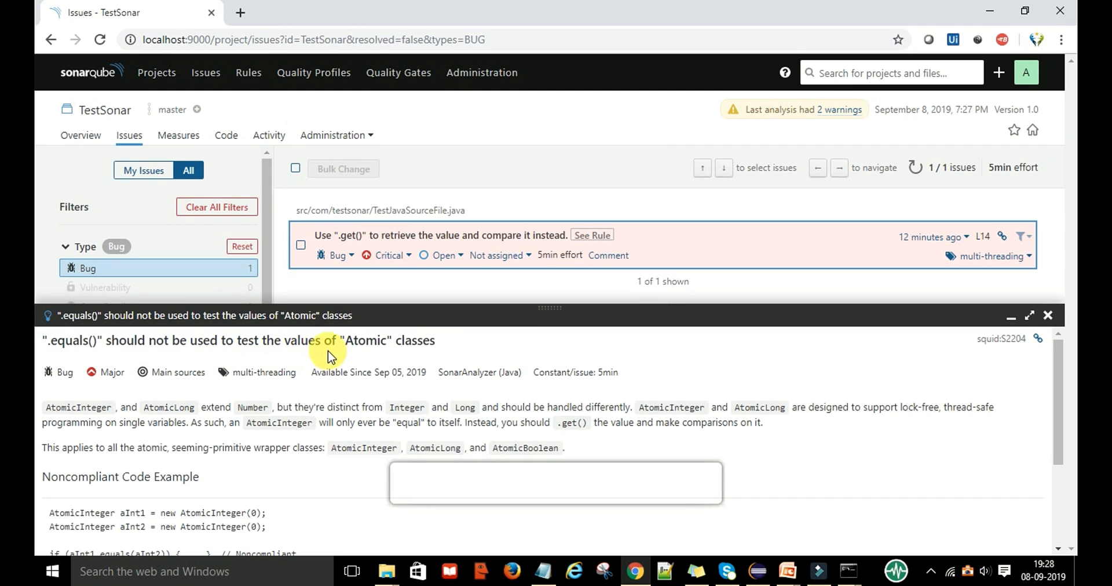
scroll("down", 3)
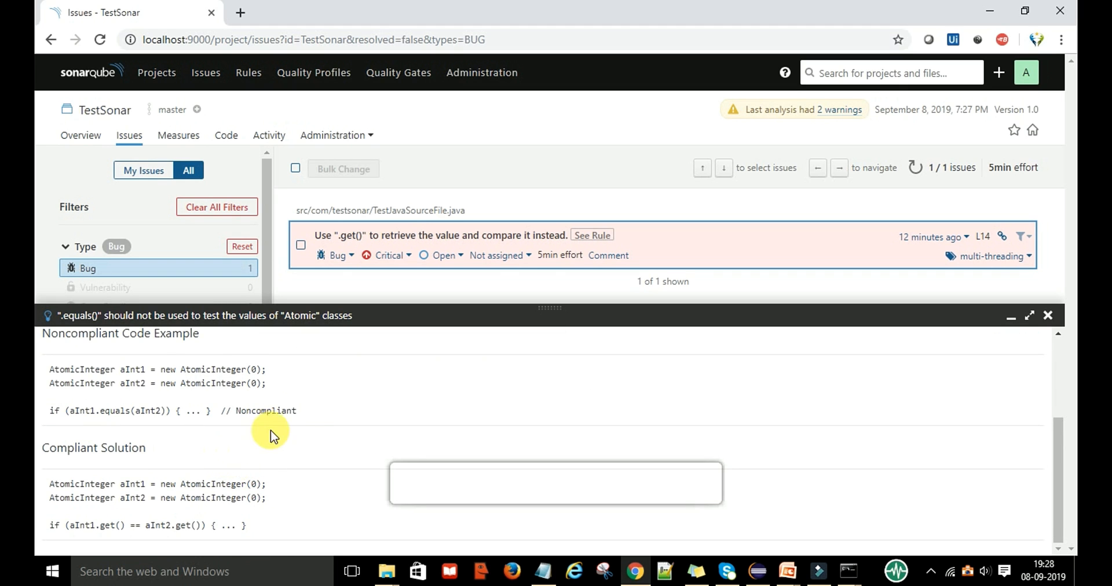
mouse_move(275, 416)
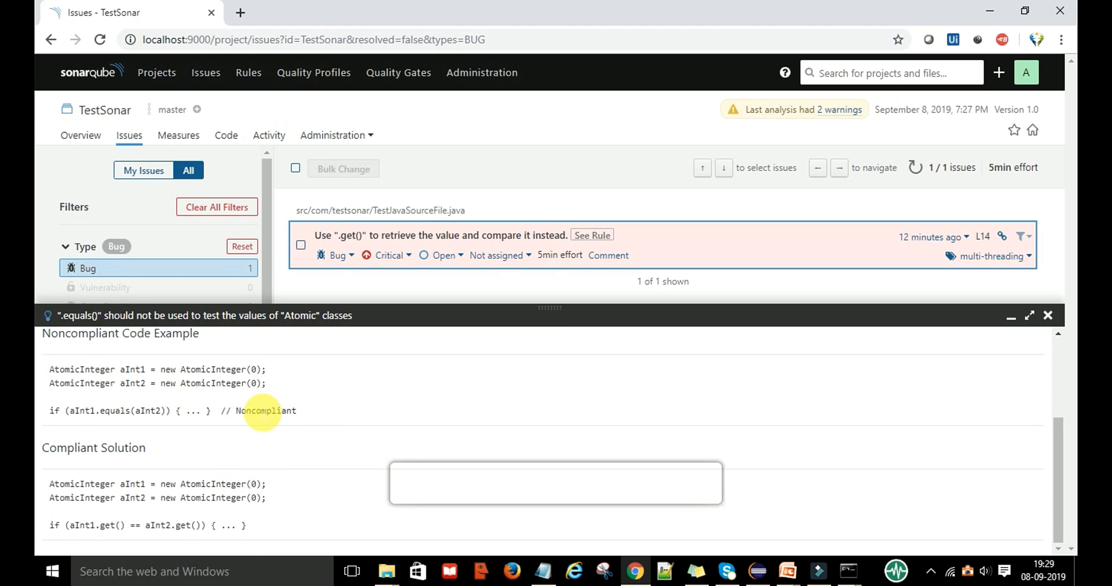
scroll("up", 3)
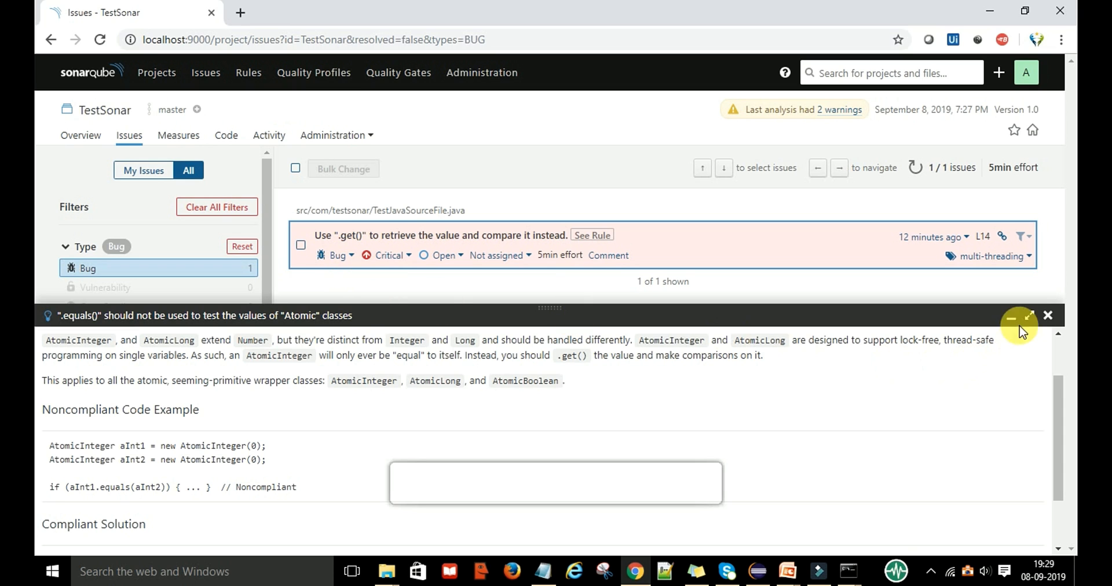
left_click(1048, 315)
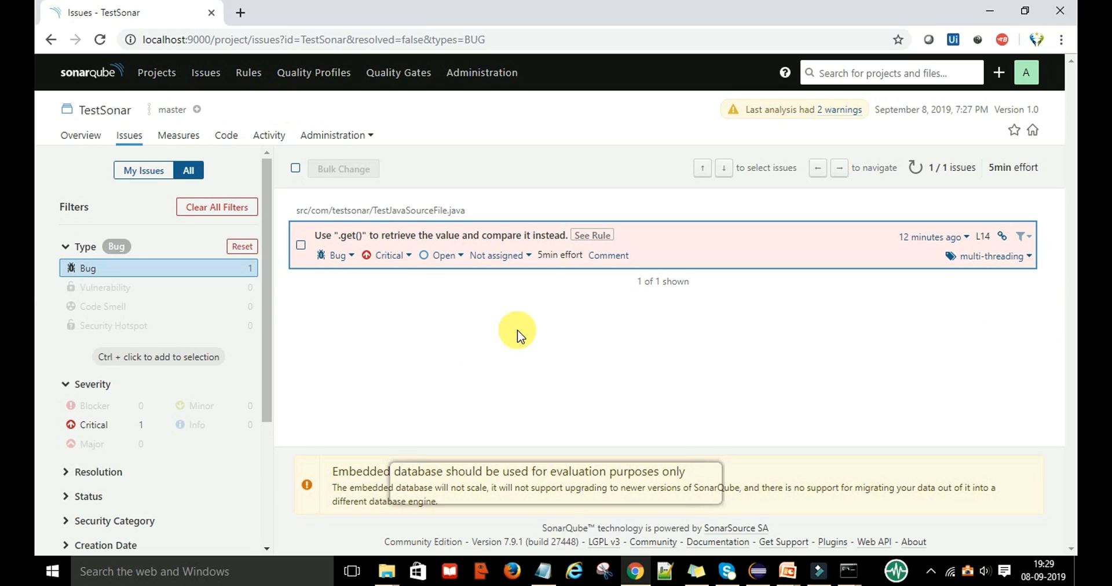
mouse_move(357, 266)
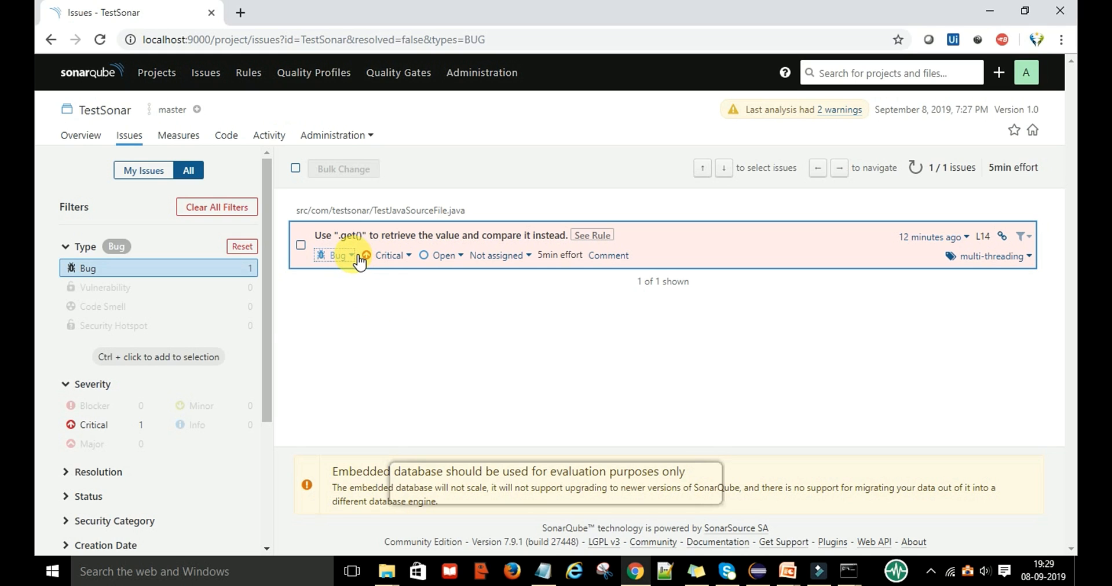
Change the .get() comparison issue's type from Bug to Code Smell
left_click(347, 255)
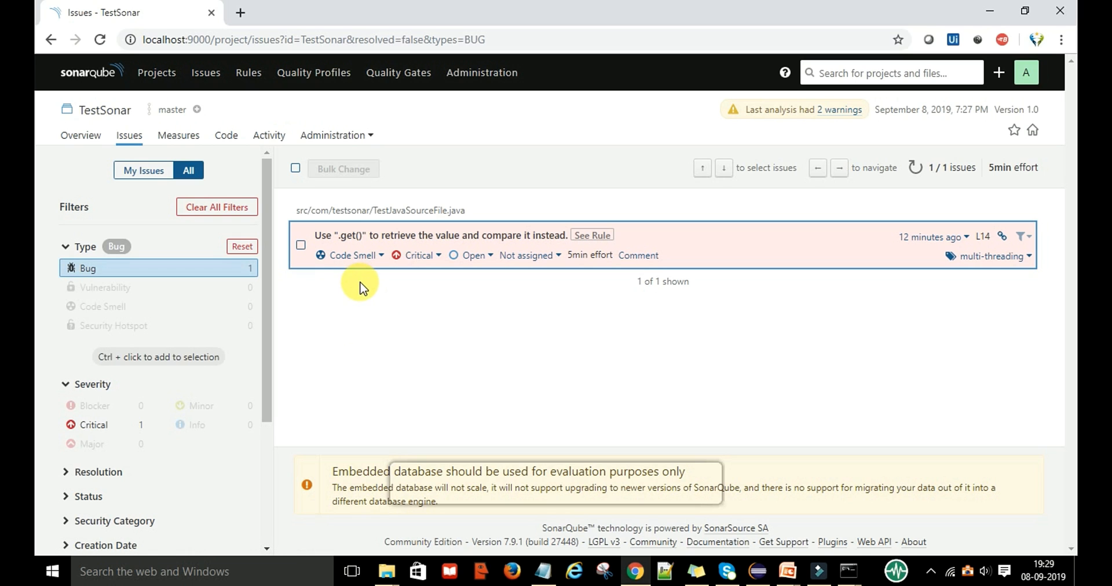
mouse_move(156, 73)
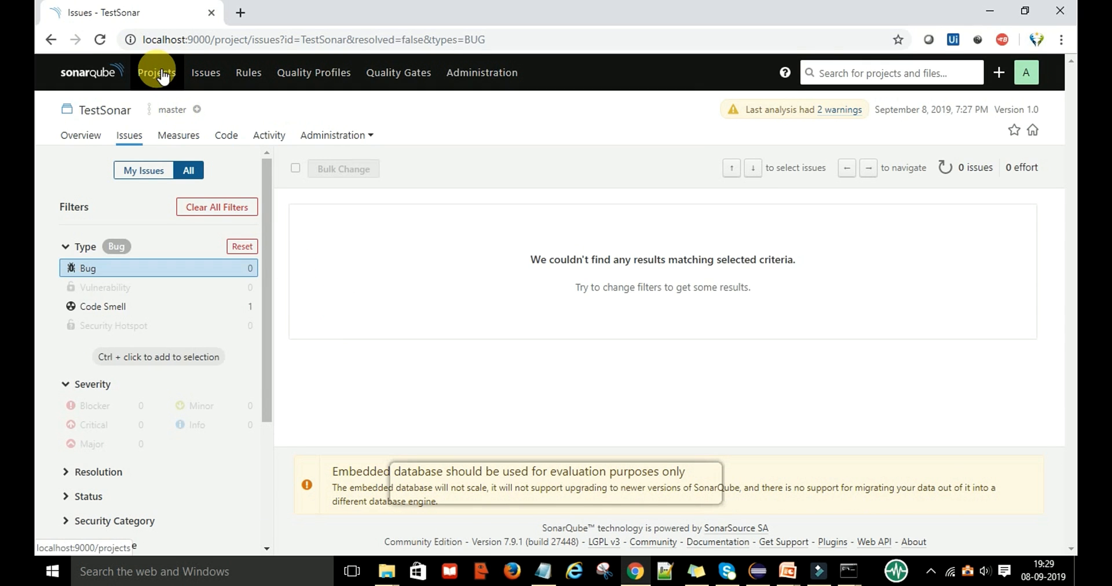
View TestSonar's dashboard from Projects, confirming 0 bugs and 1 code smell with 5min debt
left_click(157, 72)
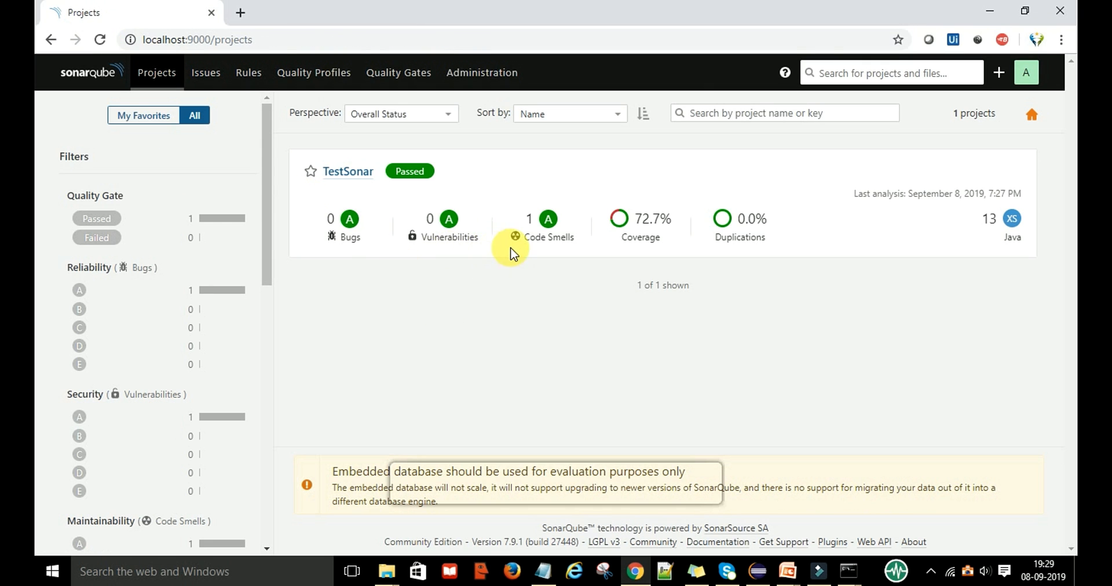
mouse_move(555, 249)
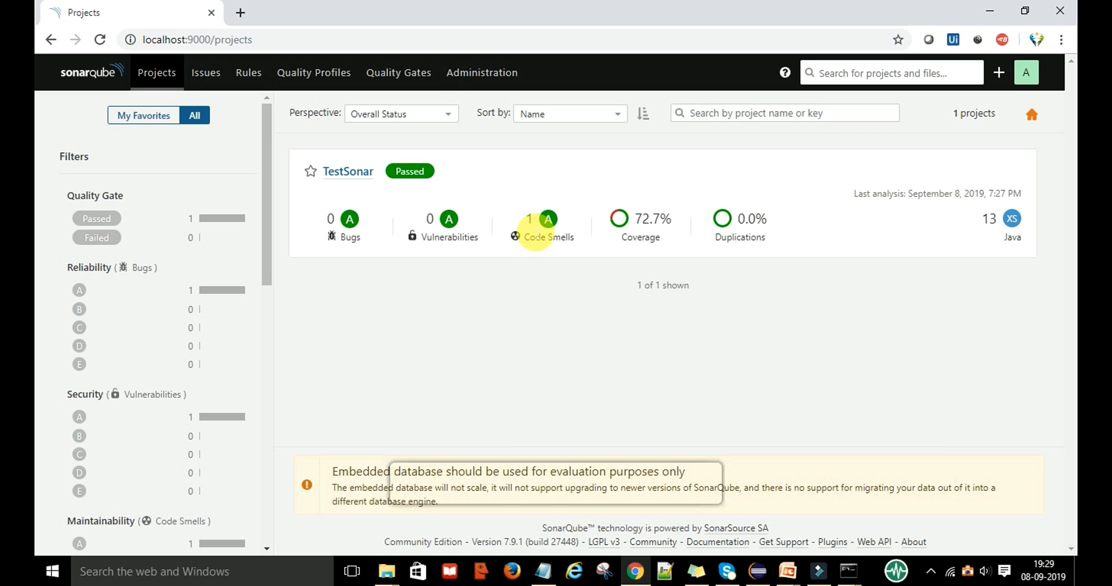
left_click(348, 170)
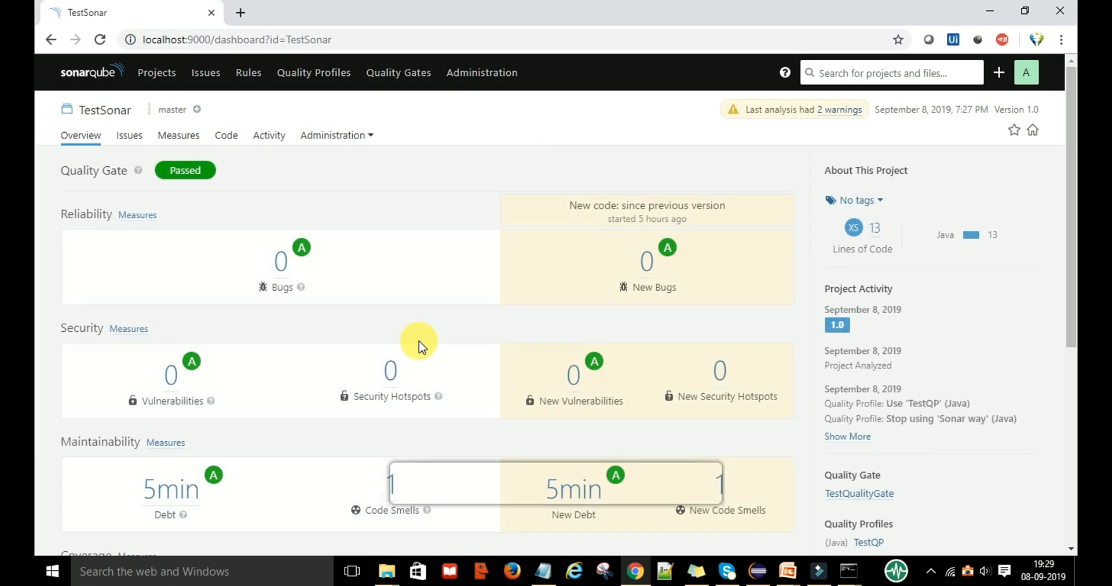
scroll("down", 3)
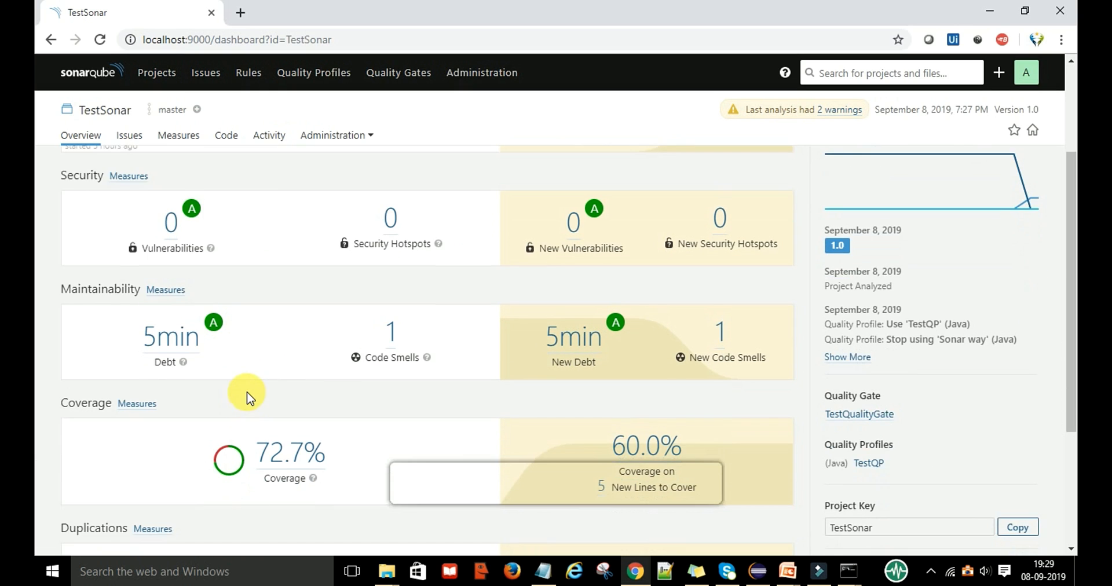
scroll("up", 3)
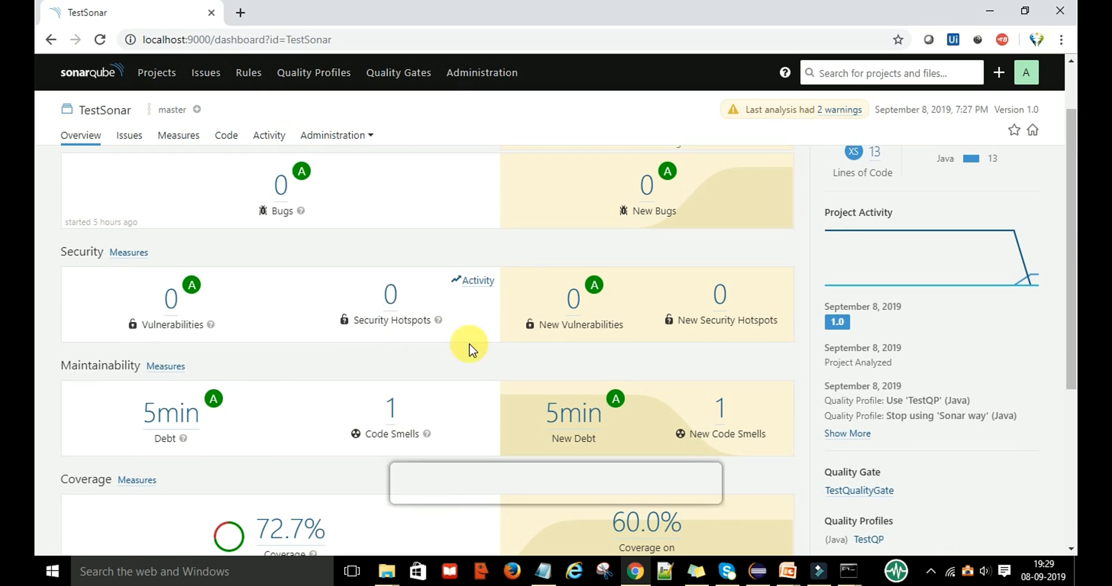
mouse_move(503, 353)
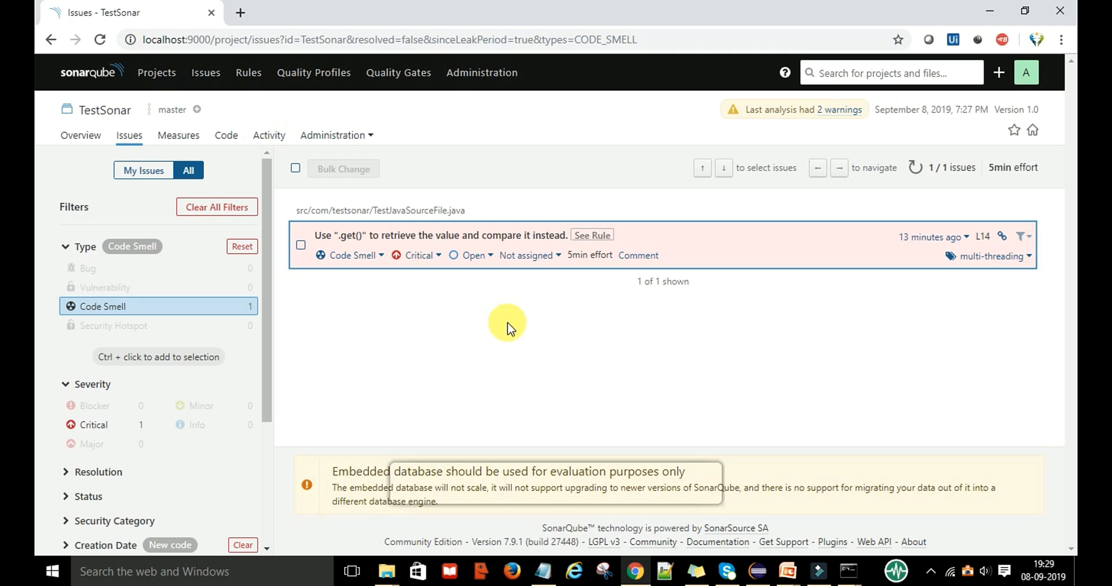
Review the rule behind the .get() code smell issue and dismiss its description
left_click(591, 235)
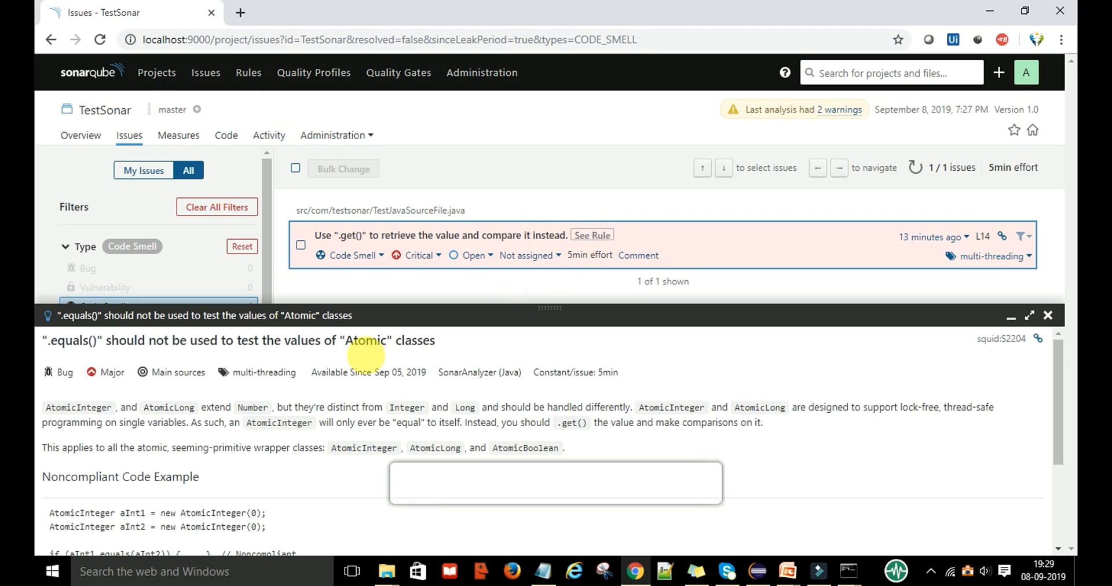
mouse_move(1048, 316)
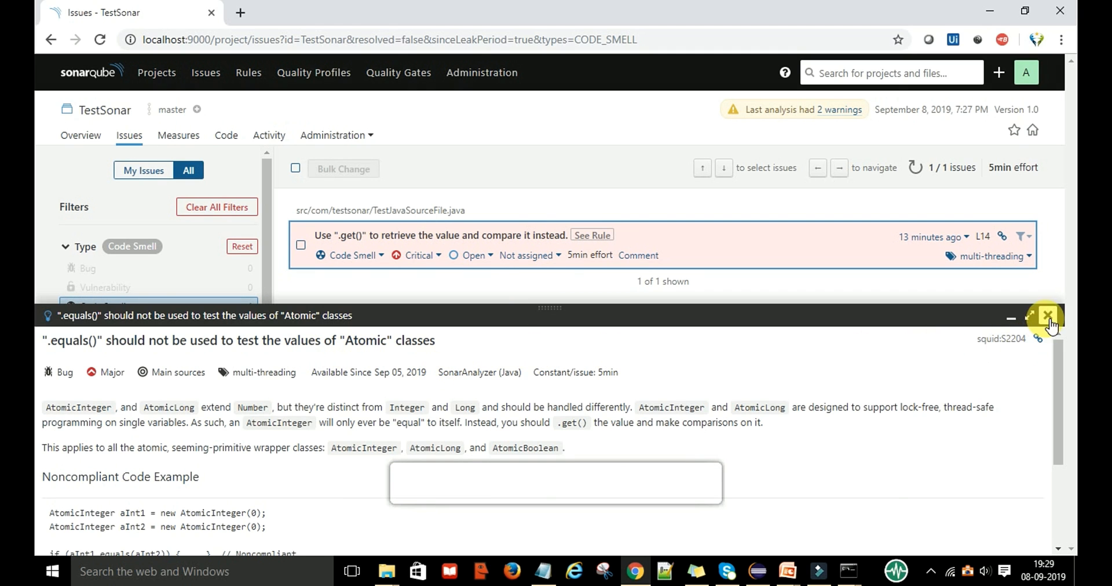
left_click(1048, 316)
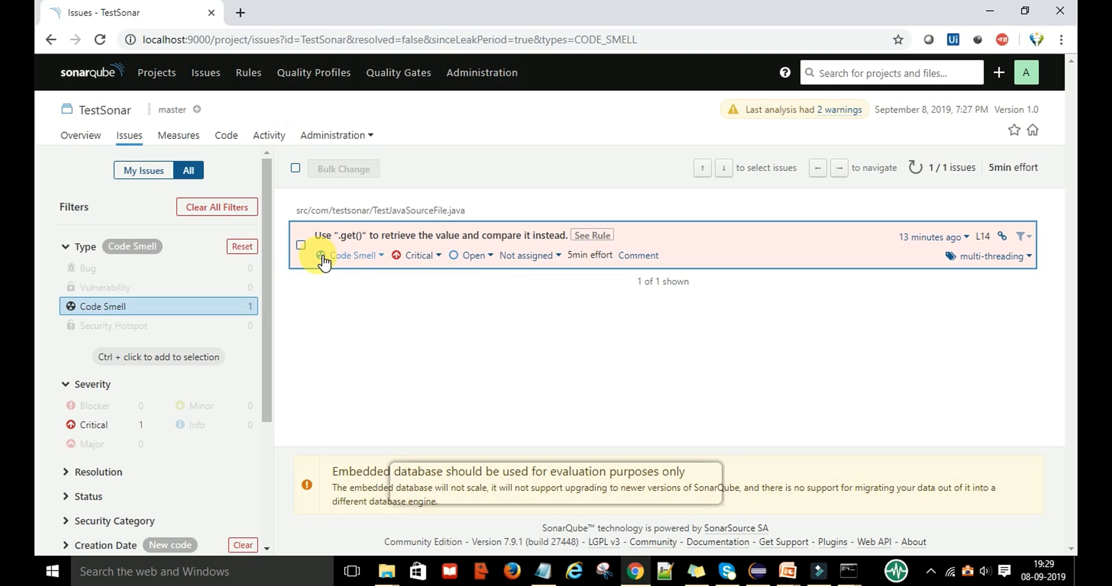
mouse_move(353, 261)
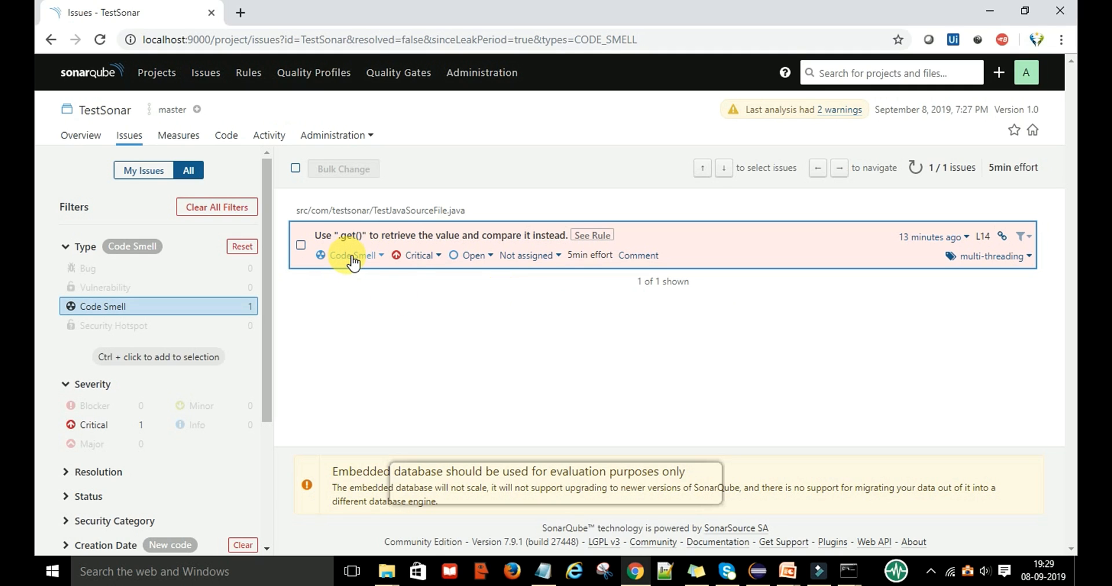
Set the issue's severity to Info, then correct it to Minor
left_click(420, 256)
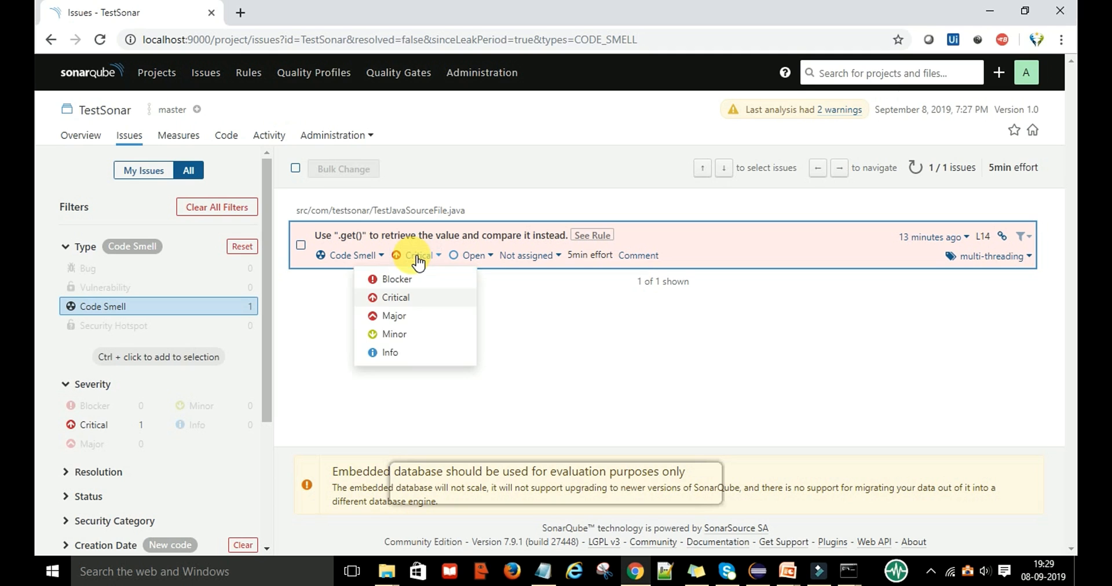
left_click(390, 353)
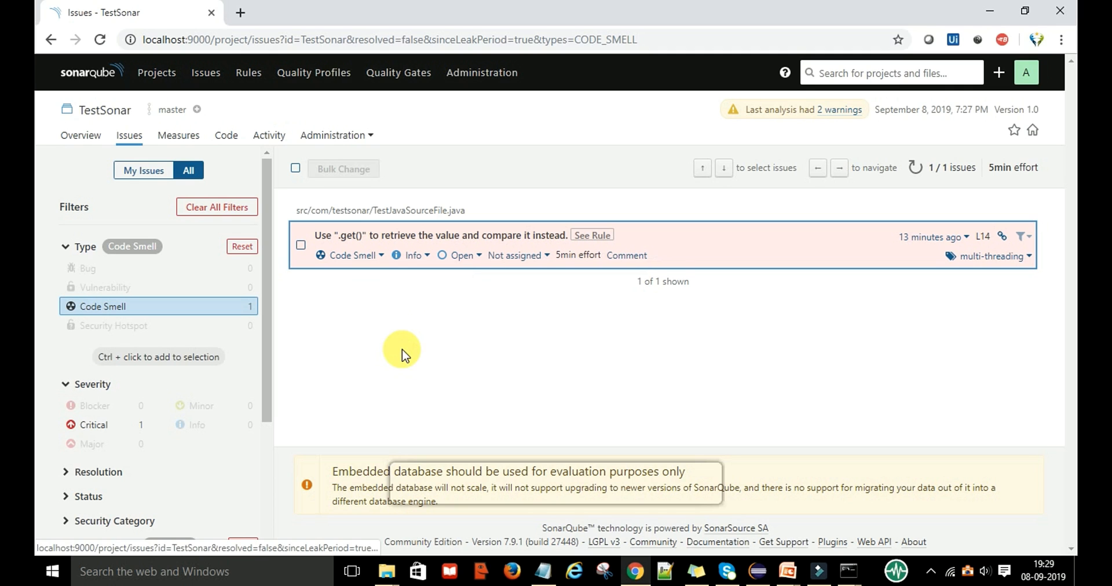
left_click(410, 255)
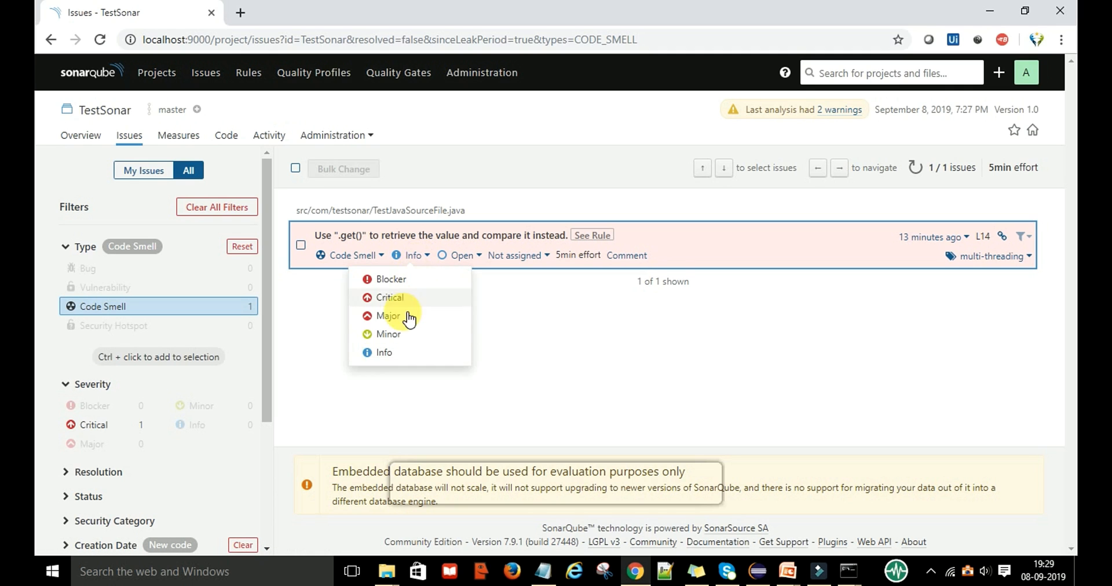
left_click(388, 334)
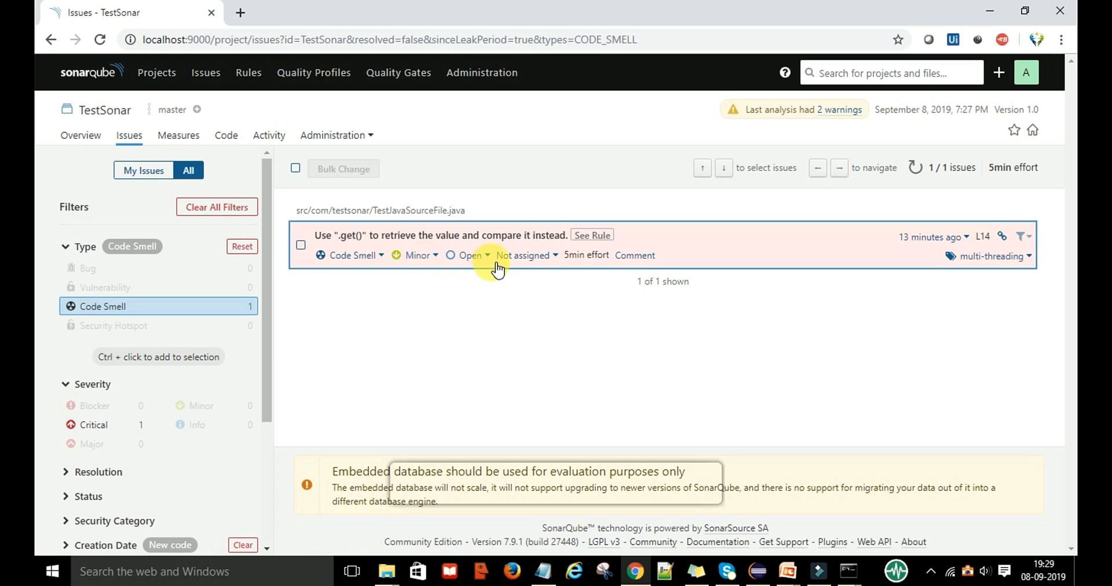
Show the Minor code smell inline in TestJavaSourceFile.java at line 14
left_click(440, 235)
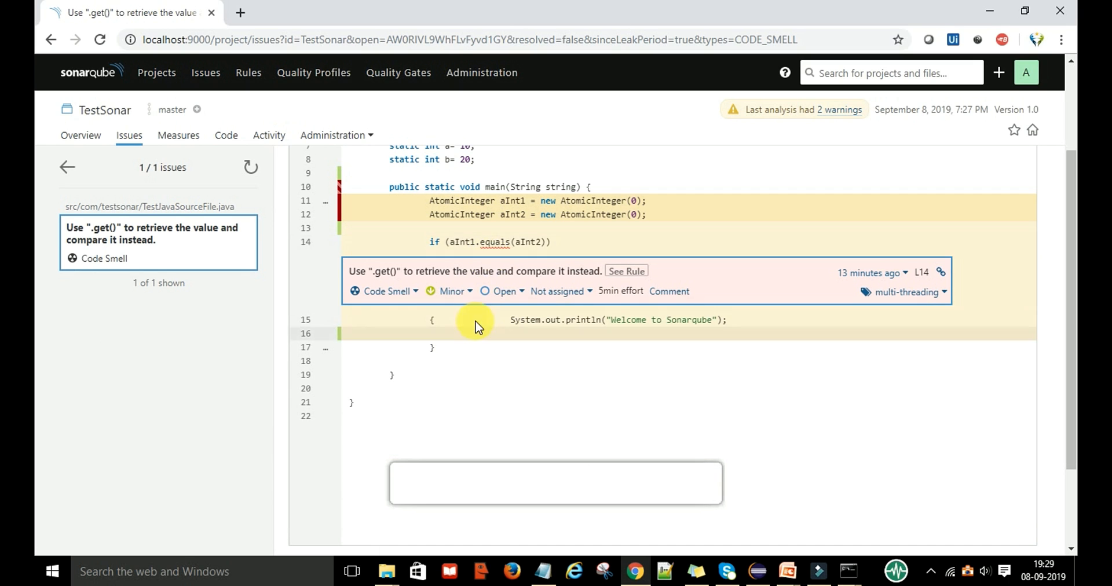
mouse_move(568, 436)
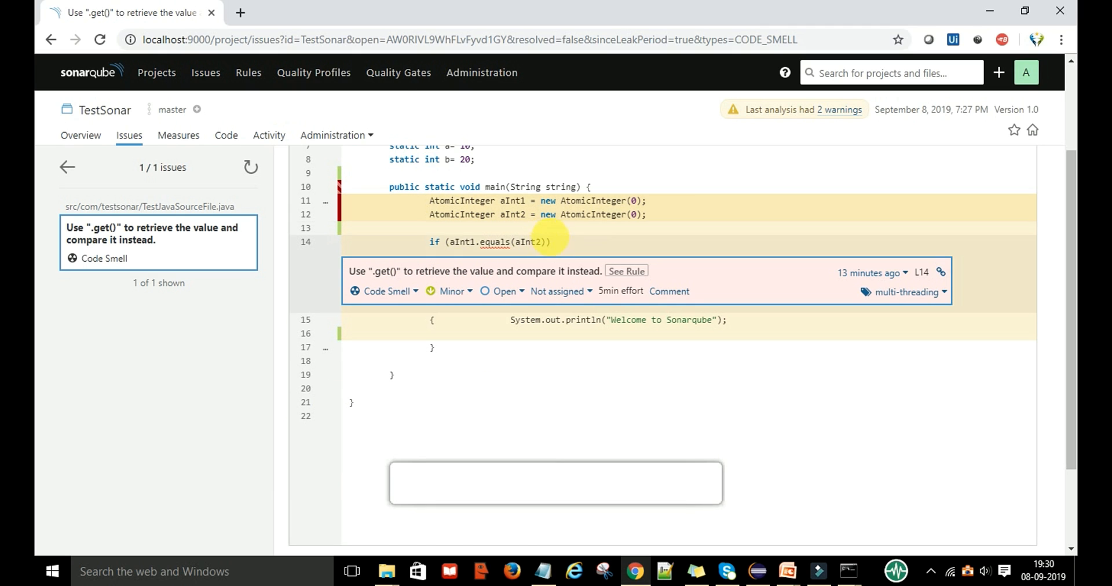
mouse_move(514, 253)
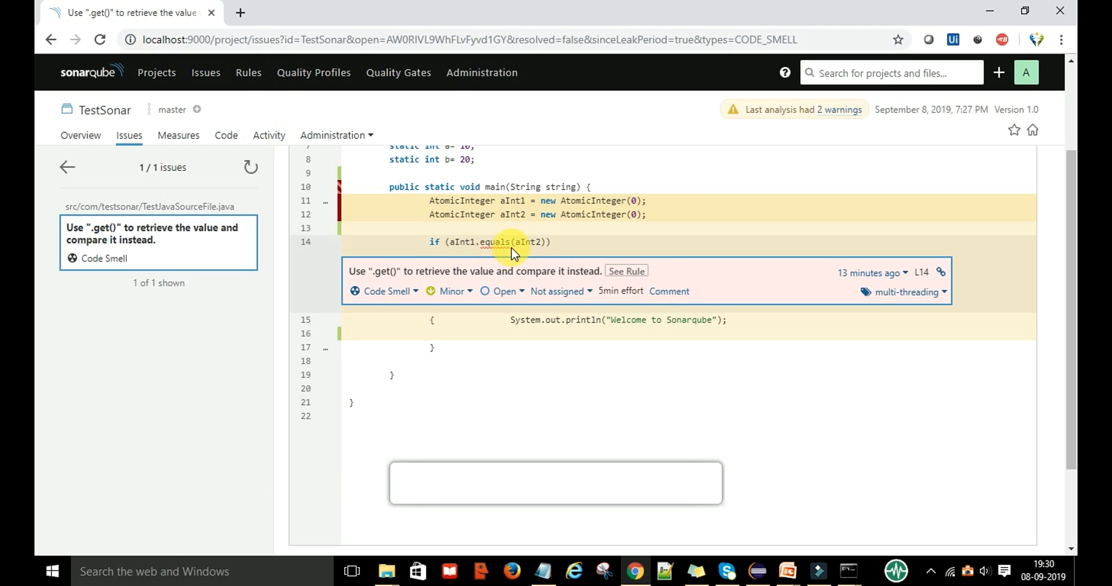
mouse_move(608, 275)
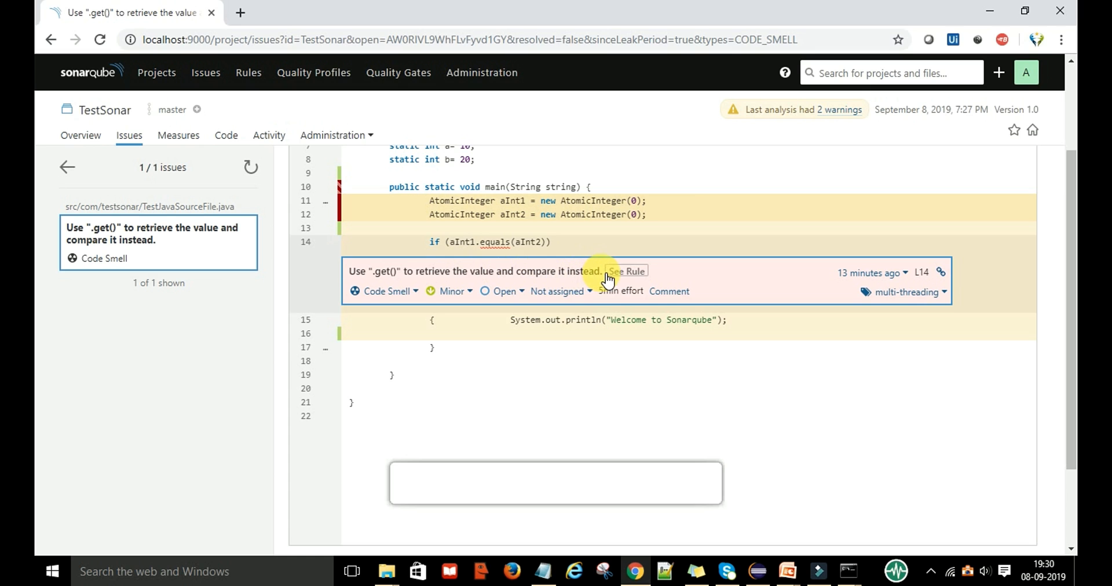
mouse_move(156, 73)
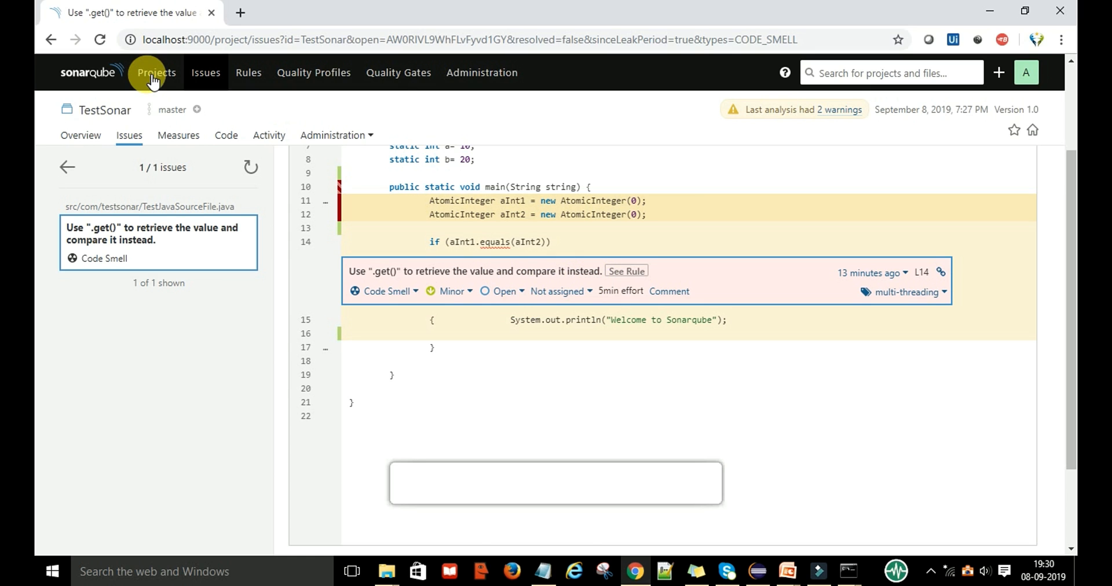
Return to the Projects list showing TestSonar with 0 bugs and 1 code smell
left_click(156, 72)
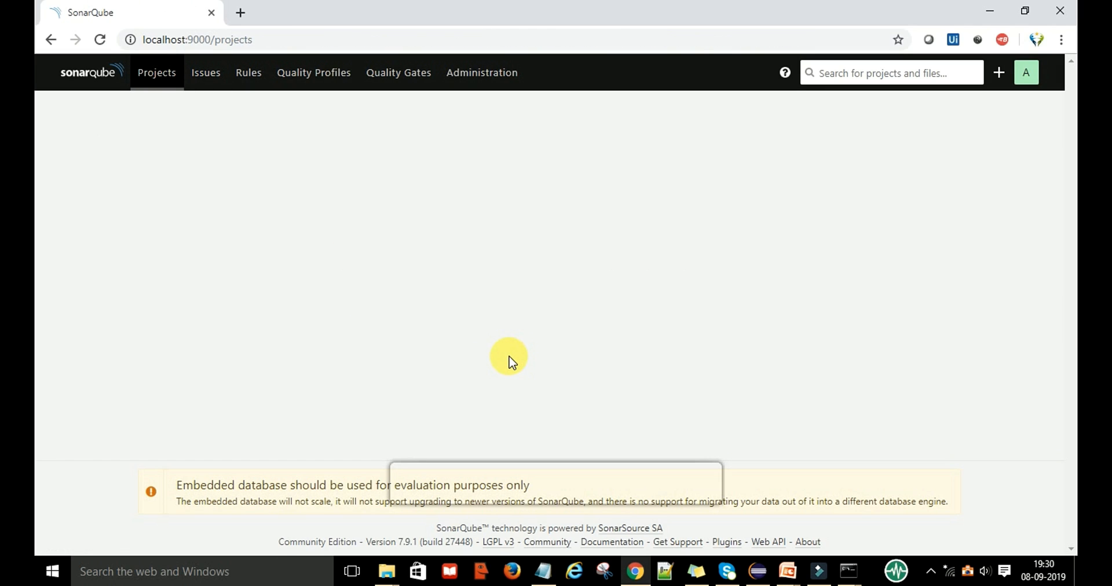
left_click(156, 72)
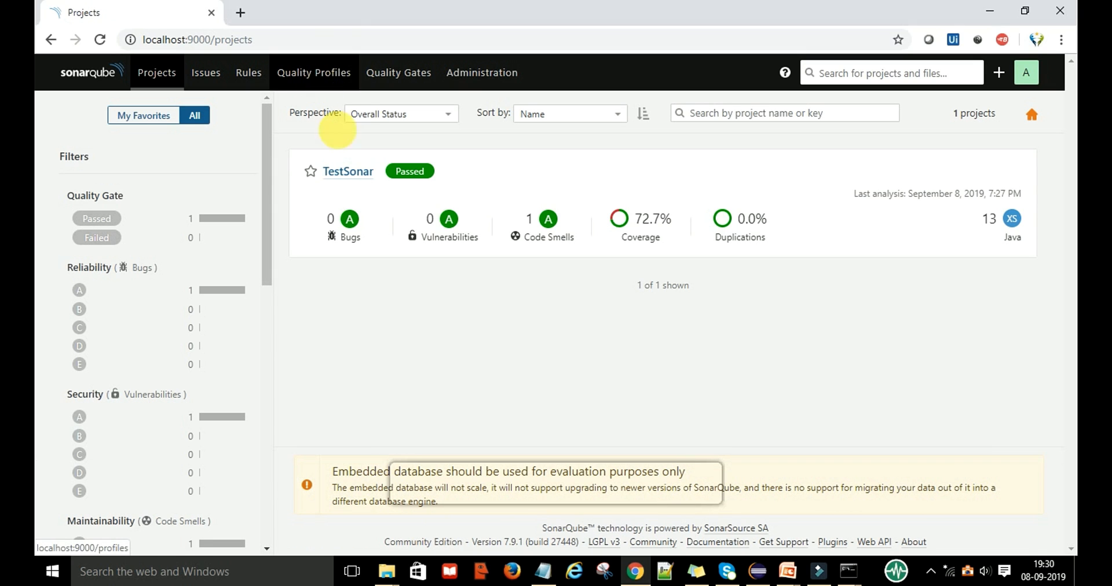
mouse_move(401, 149)
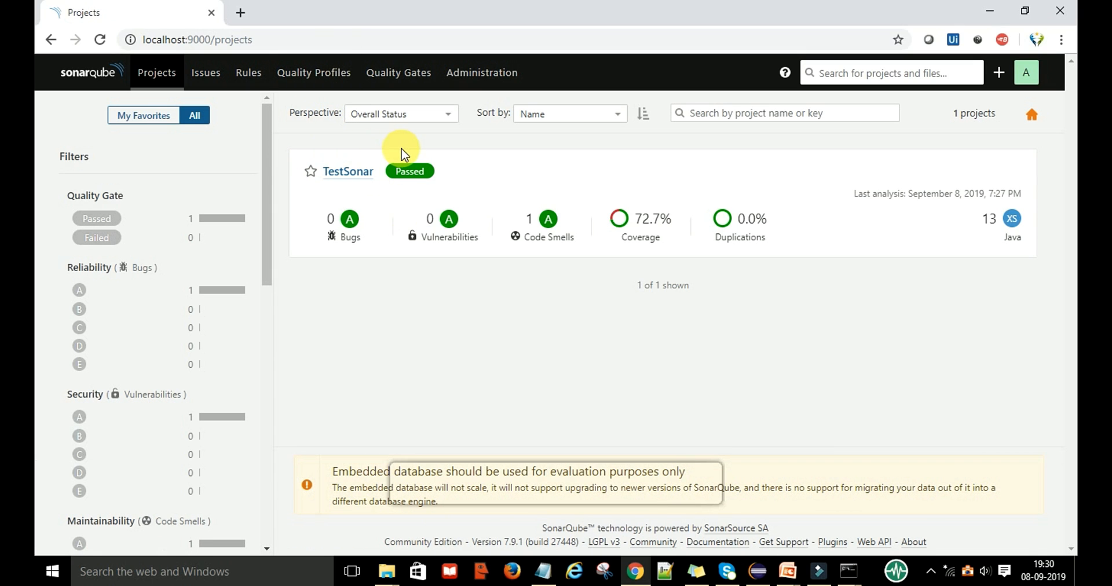
mouse_move(338, 257)
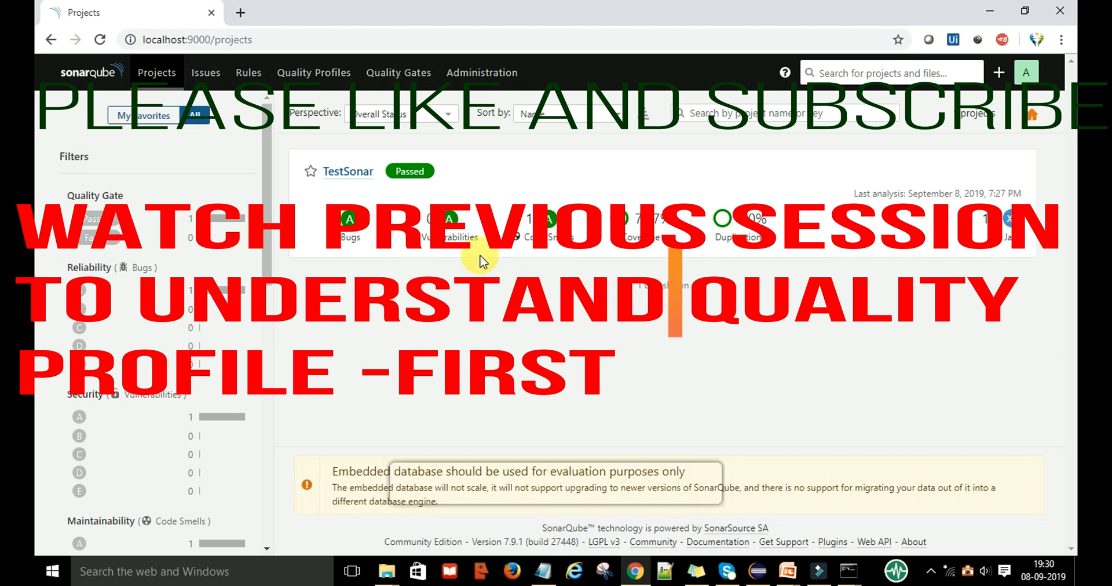
mouse_move(645, 255)
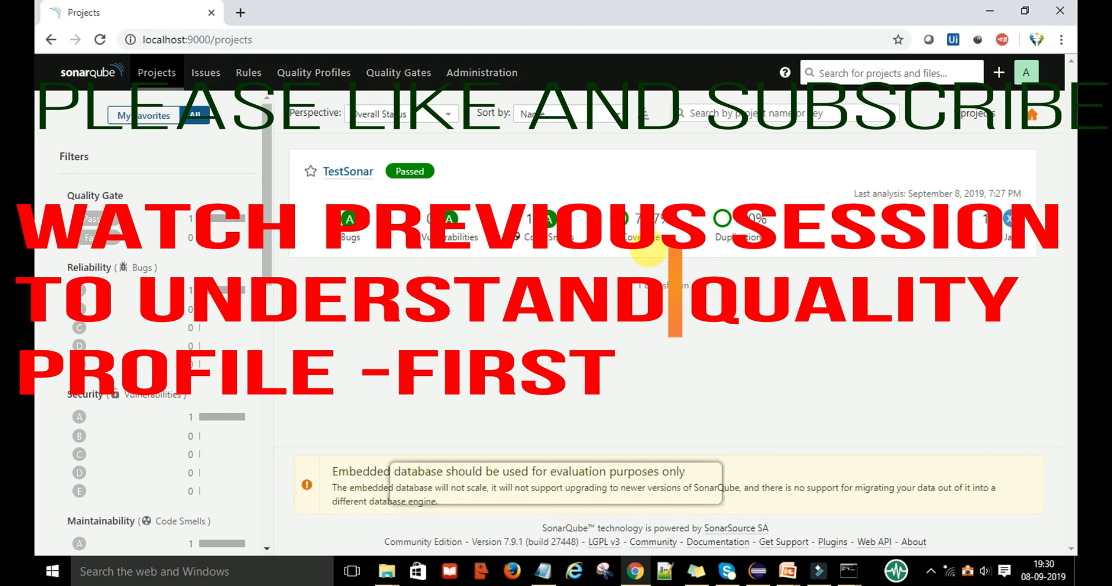
mouse_move(426, 291)
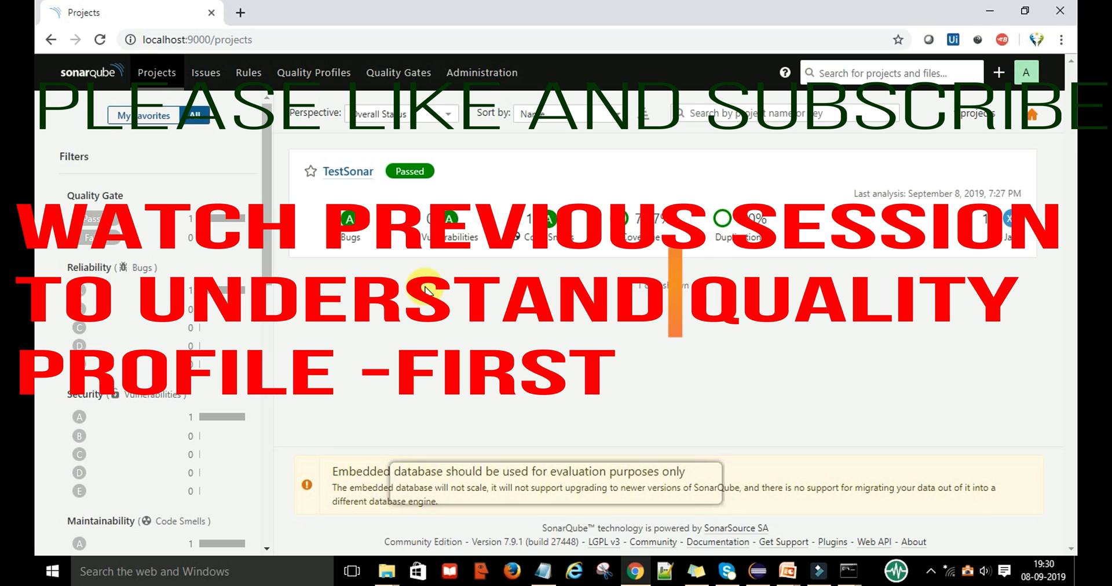